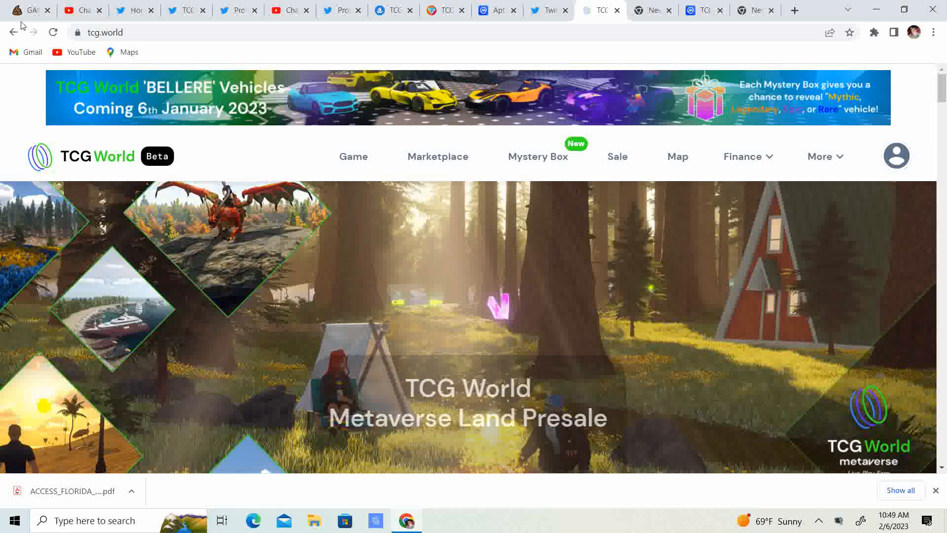
# Bring up the TCGCoin 2.0 page and move down to its price chart for the 1M range.
pyautogui.click(700, 10)
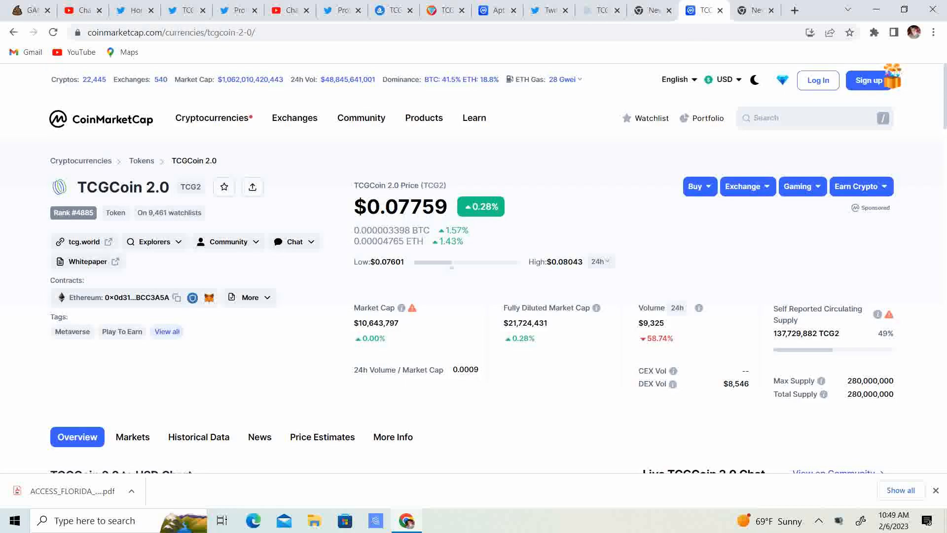
pyautogui.scroll(-3)
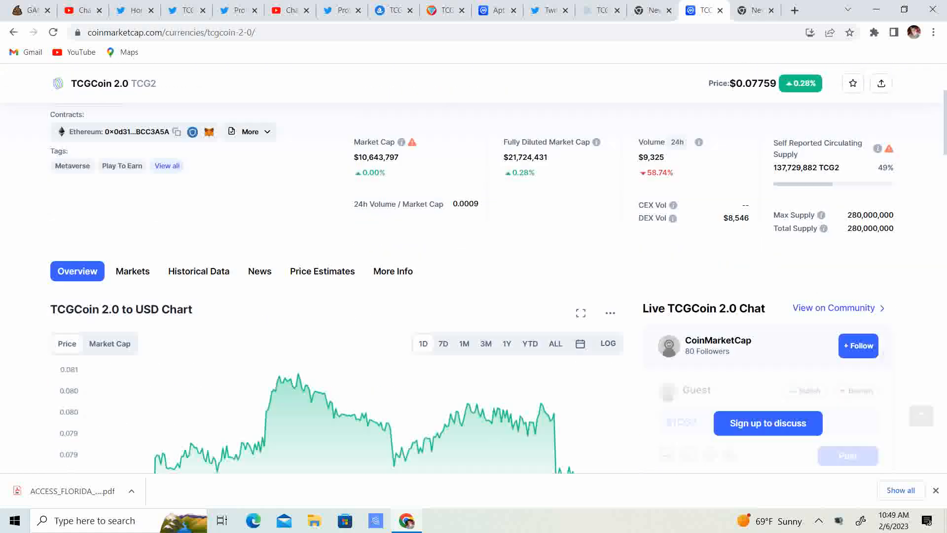
pyautogui.scroll(-3)
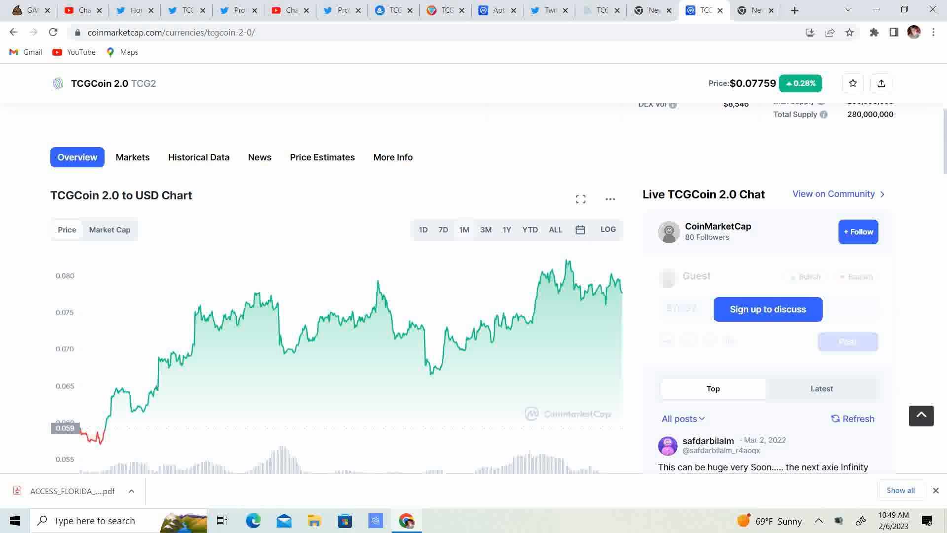
pyautogui.moveTo(21, 25)
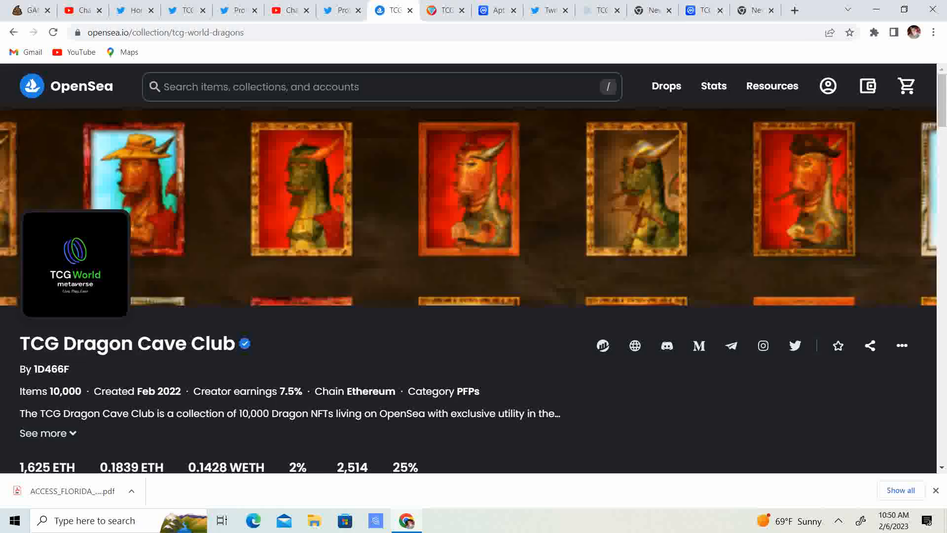
pyautogui.scroll(-3)
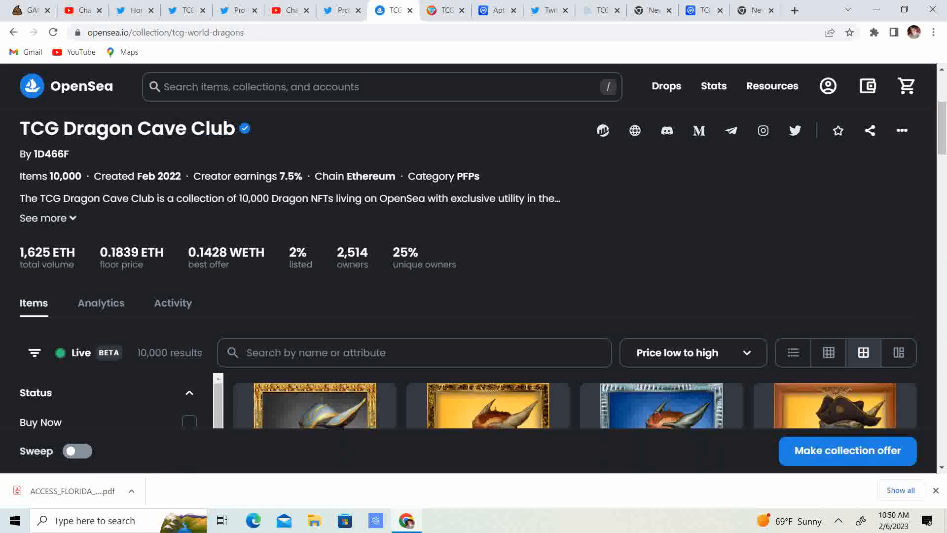
pyautogui.scroll(-3)
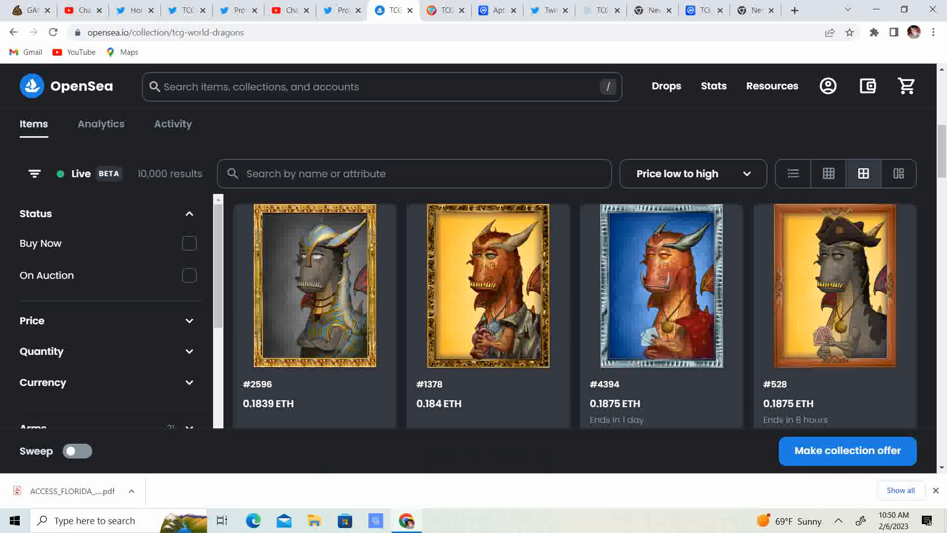
pyautogui.click(314, 286)
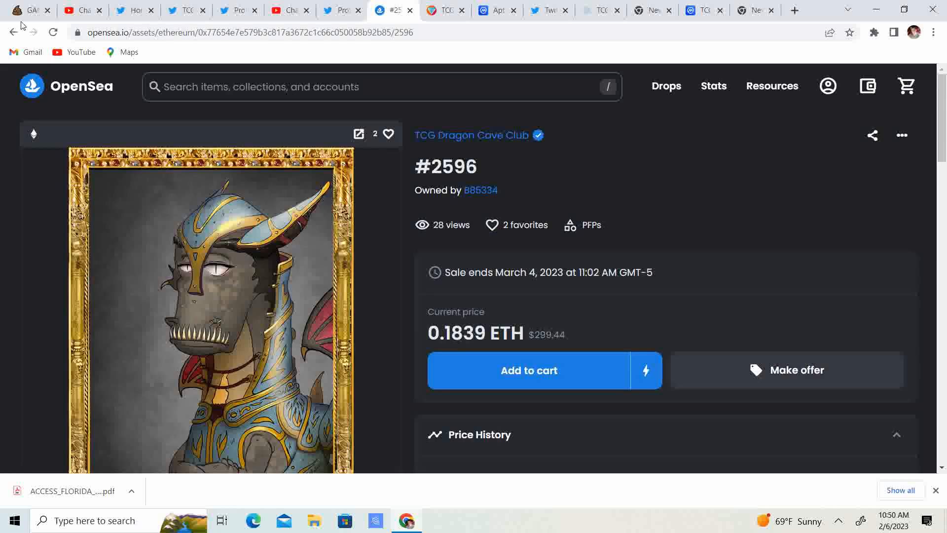
pyautogui.click(470, 135)
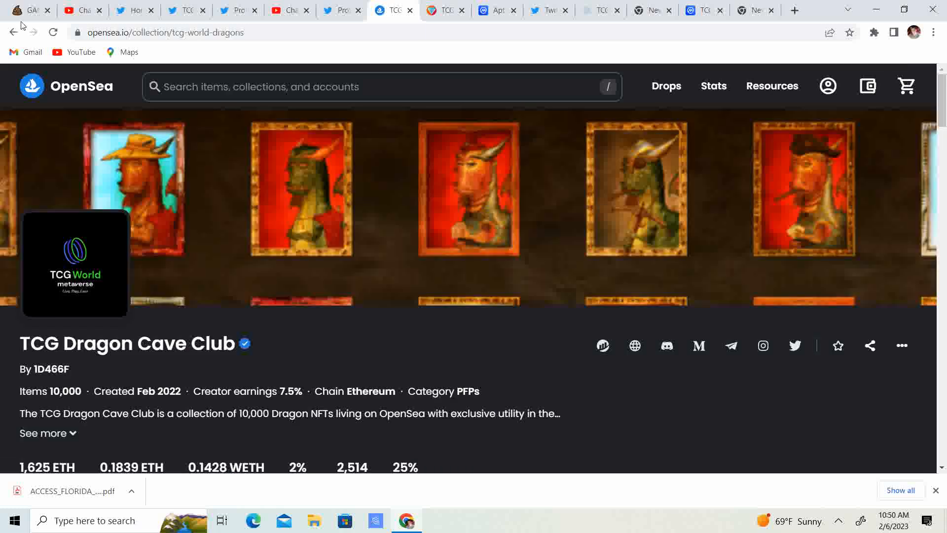
pyautogui.scroll(-3)
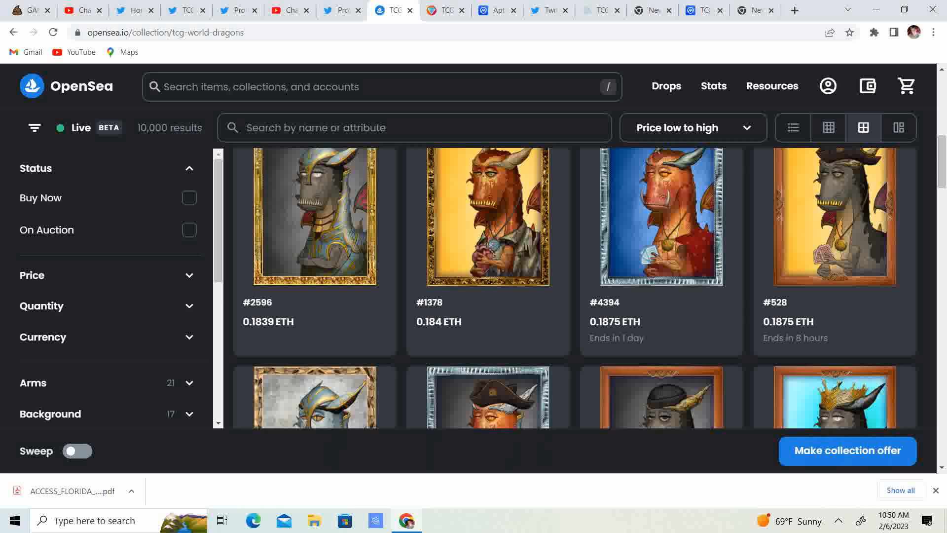
pyautogui.scroll(-3)
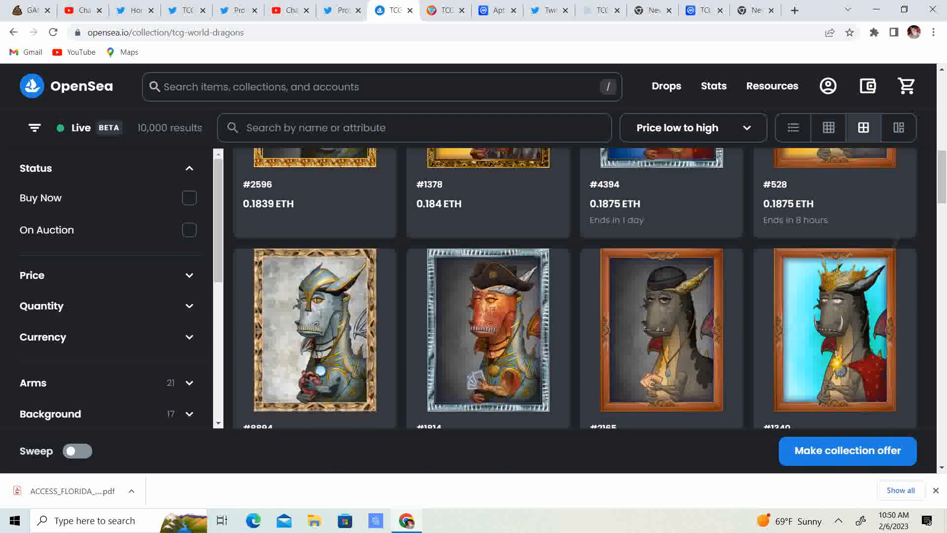
pyautogui.scroll(-3)
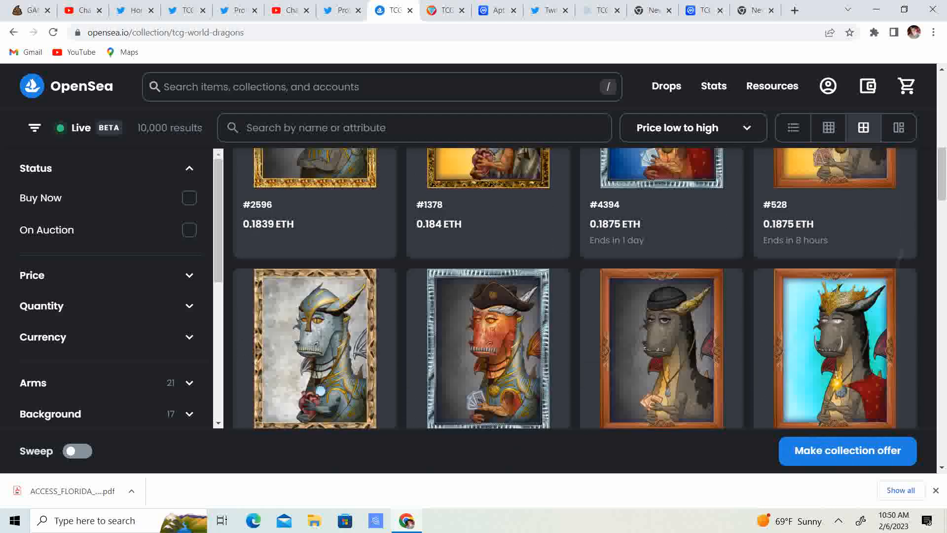
pyautogui.scroll(-3)
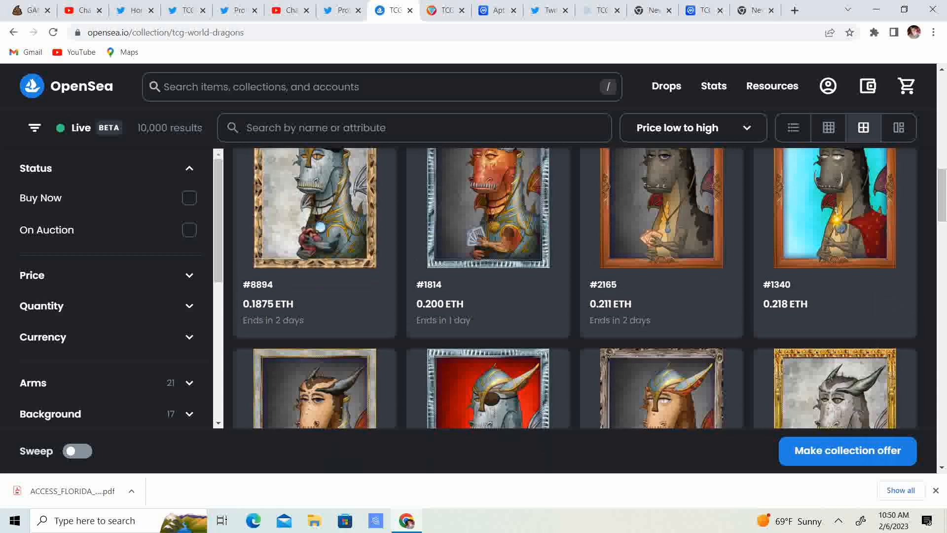
pyautogui.scroll(-3)
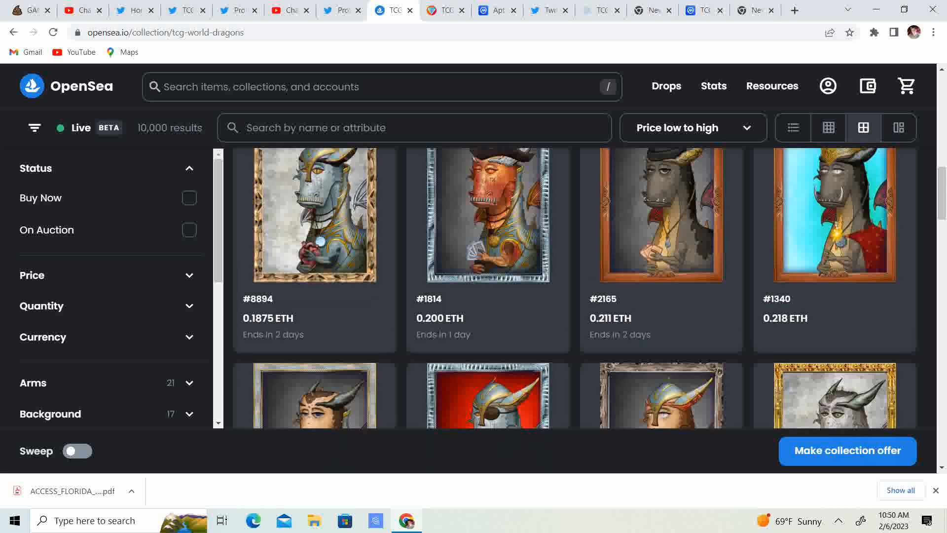
pyautogui.scroll(-3)
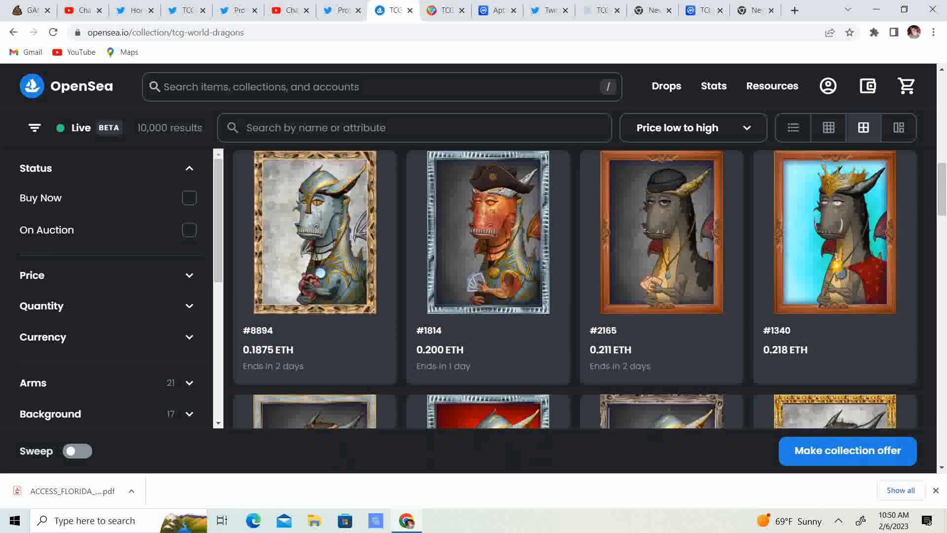
pyautogui.scroll(-3)
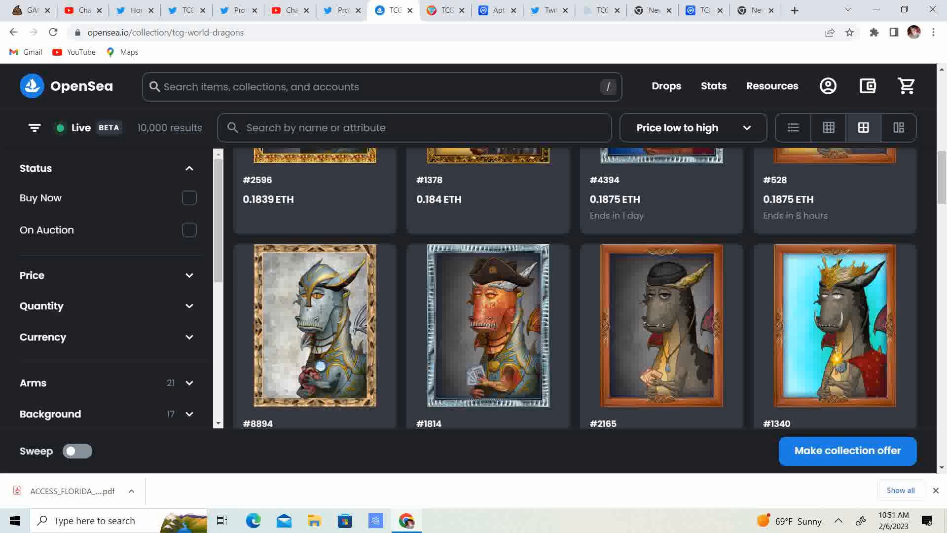
pyautogui.scroll(-3)
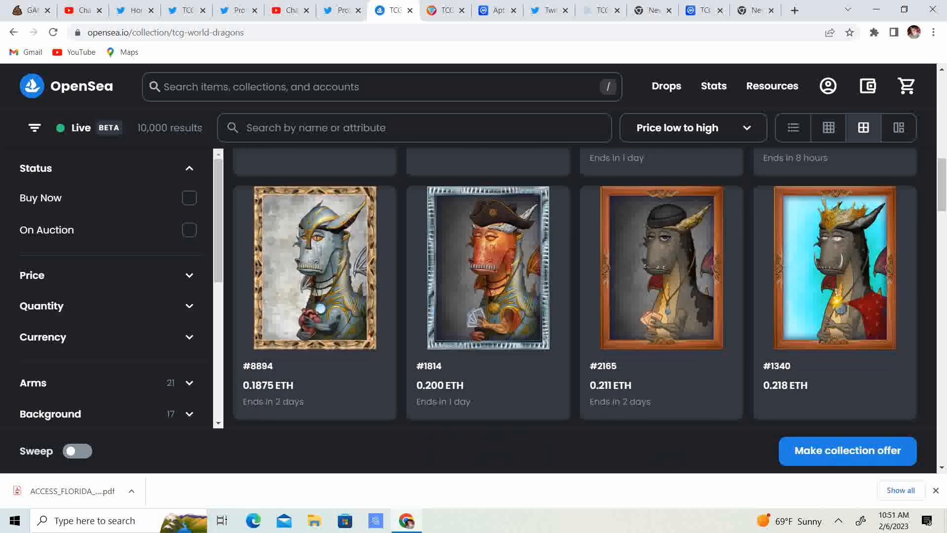
pyautogui.scroll(-3)
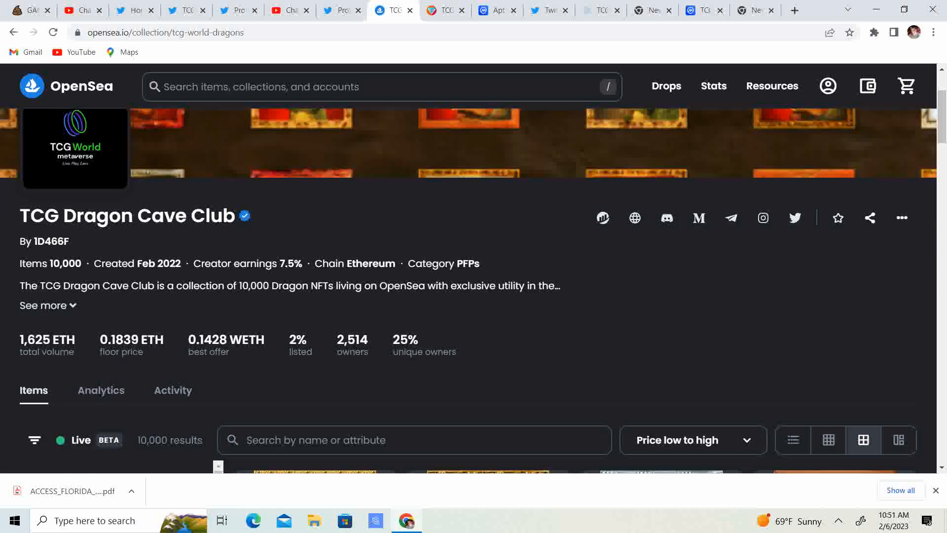
pyautogui.scroll(-3)
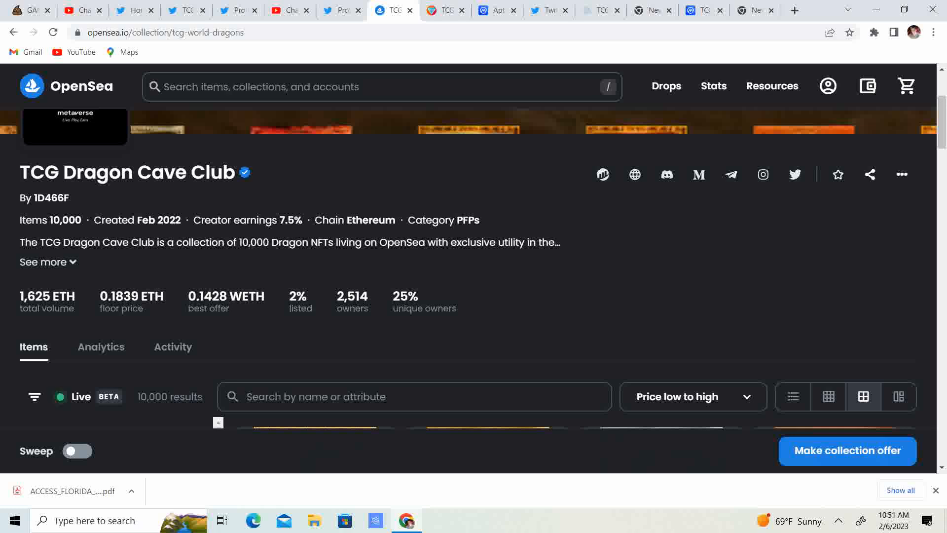
pyautogui.scroll(-3)
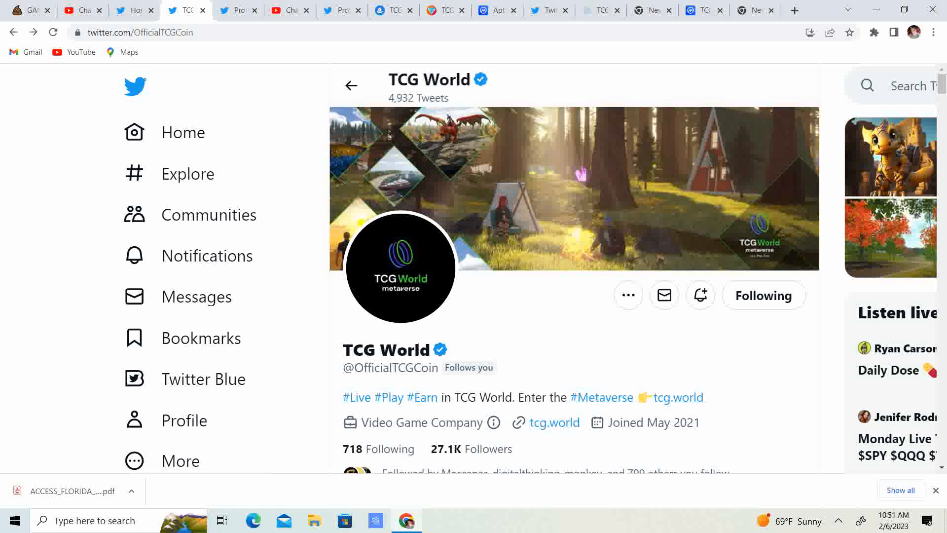
# Read TCG World's pinned metaverse tweet and the retweeted SandStorm Build Proposal #13 reminder.
pyautogui.scroll(-3)
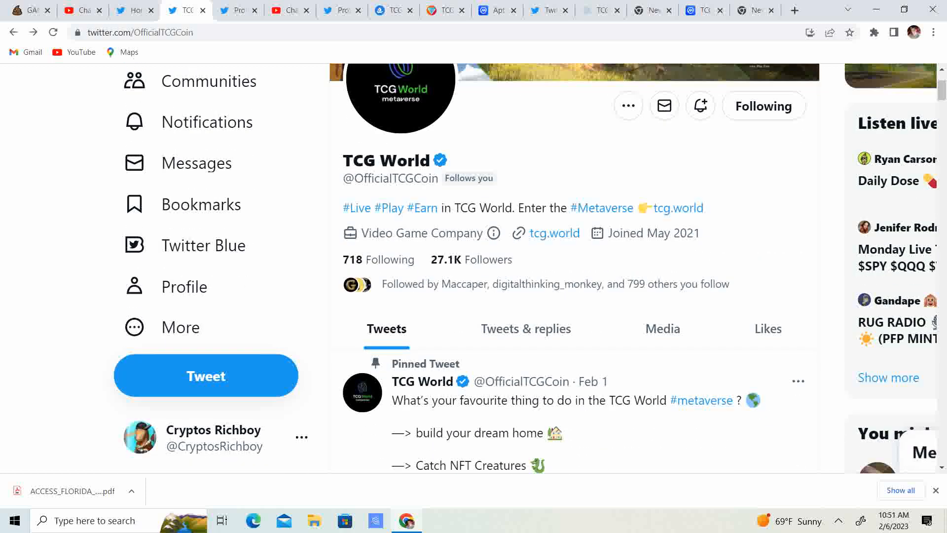
pyautogui.scroll(-3)
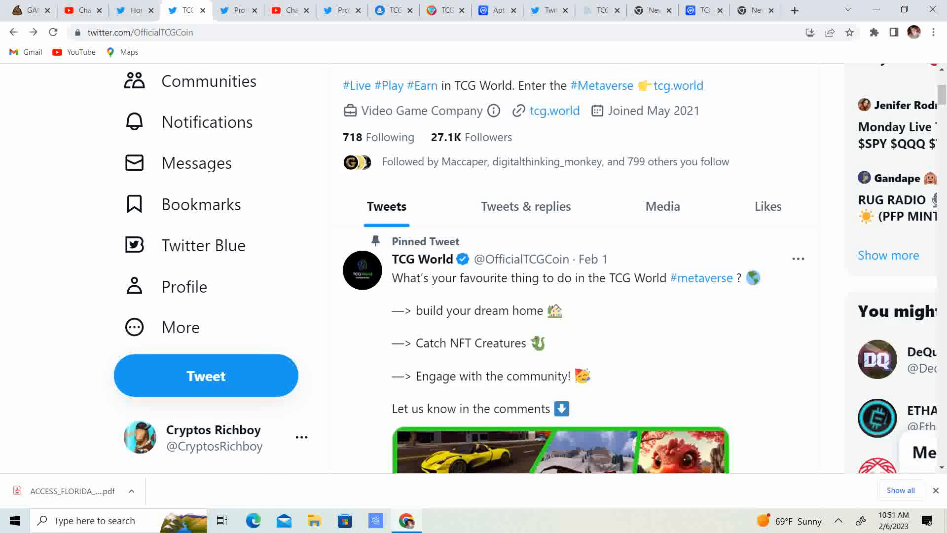
pyautogui.scroll(-3)
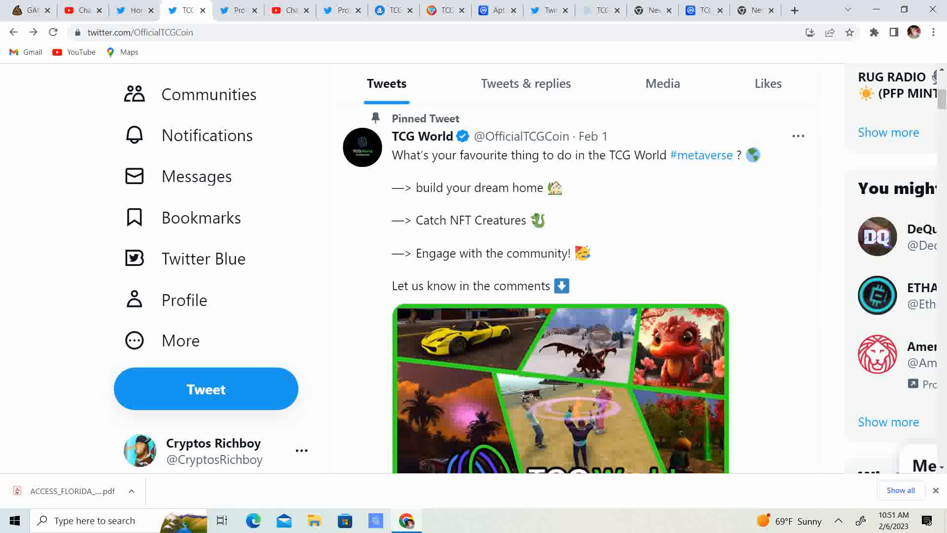
pyautogui.scroll(-3)
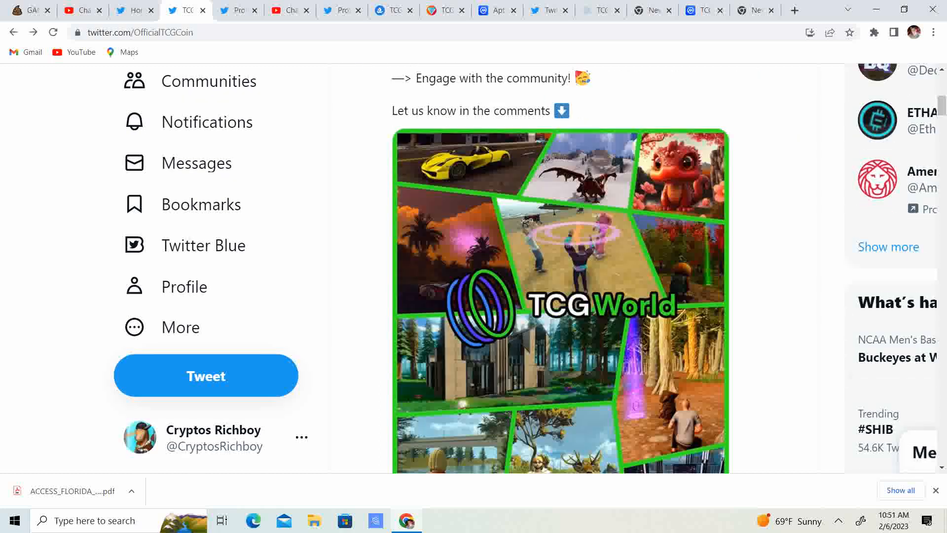
pyautogui.scroll(-3)
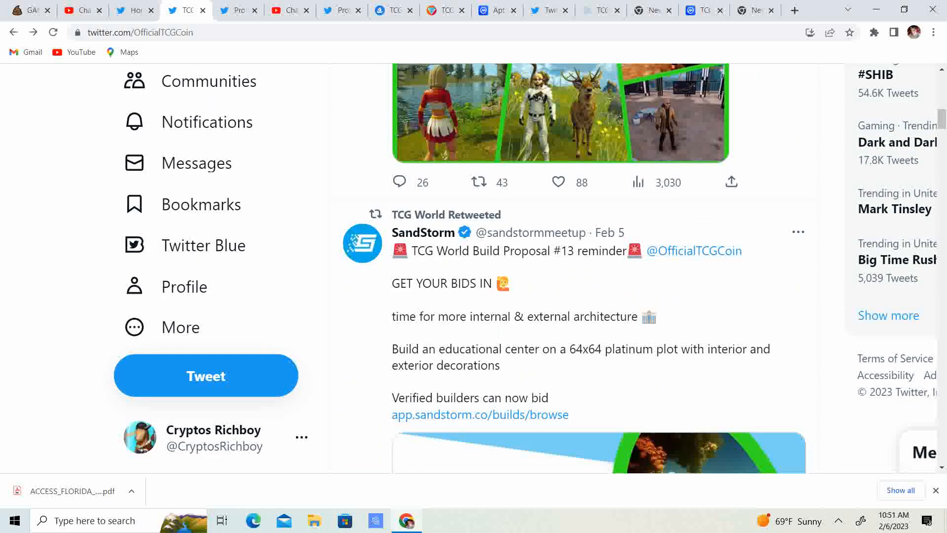
pyautogui.scroll(-3)
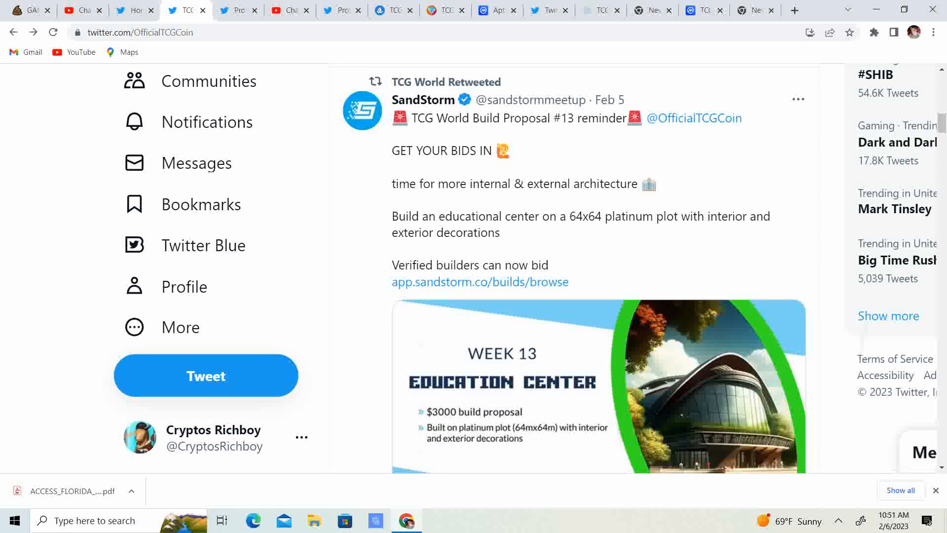
pyautogui.scroll(-3)
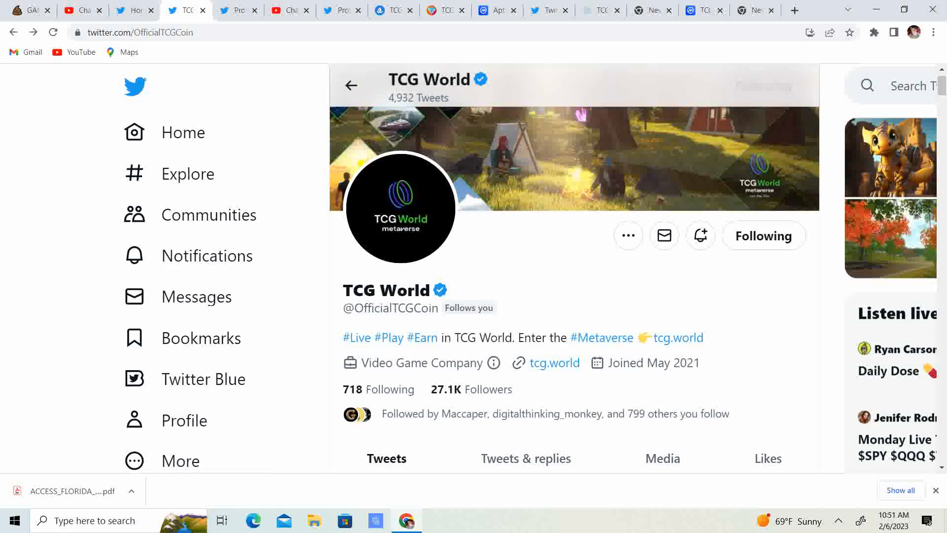
# Browse down TCG World's feed through the Tier 2 dragons and metaverse tweets to the campfire video post.
pyautogui.scroll(-3)
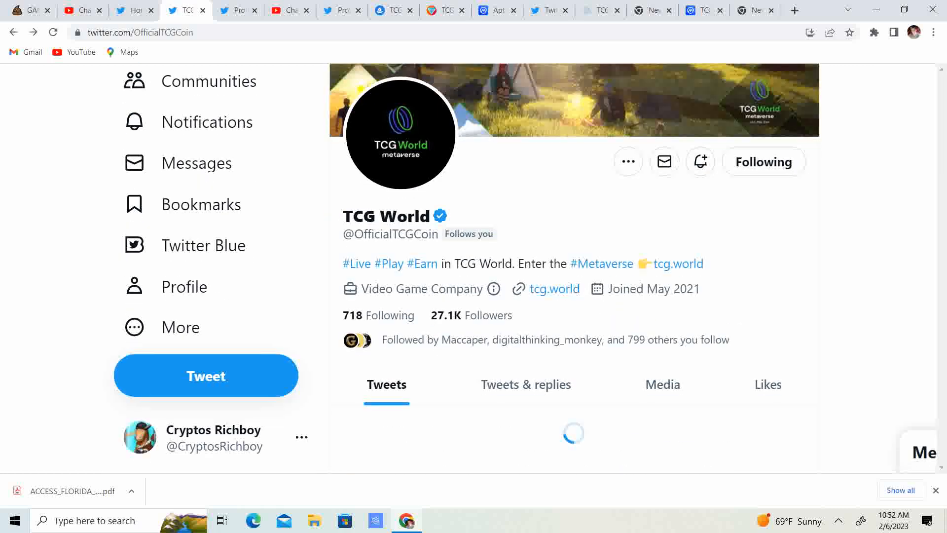
pyautogui.scroll(-3)
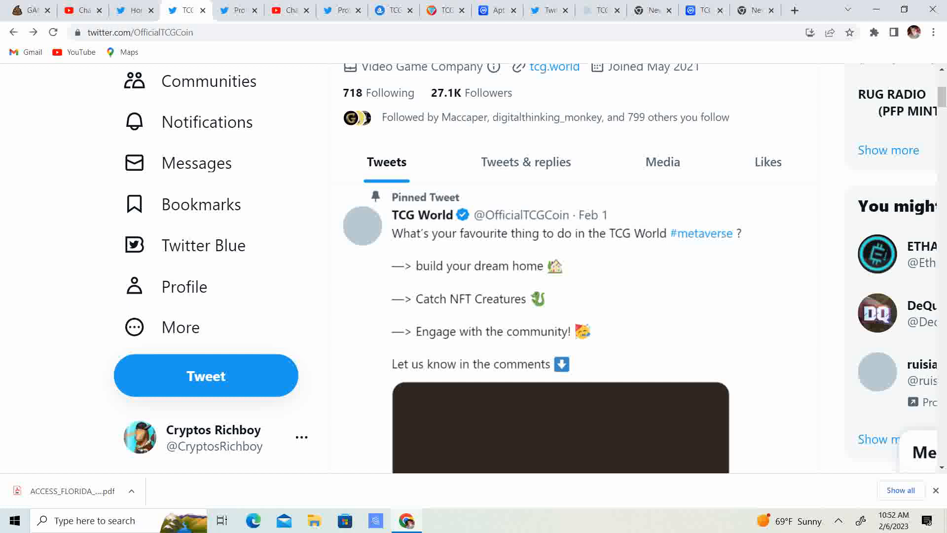
pyautogui.scroll(-3)
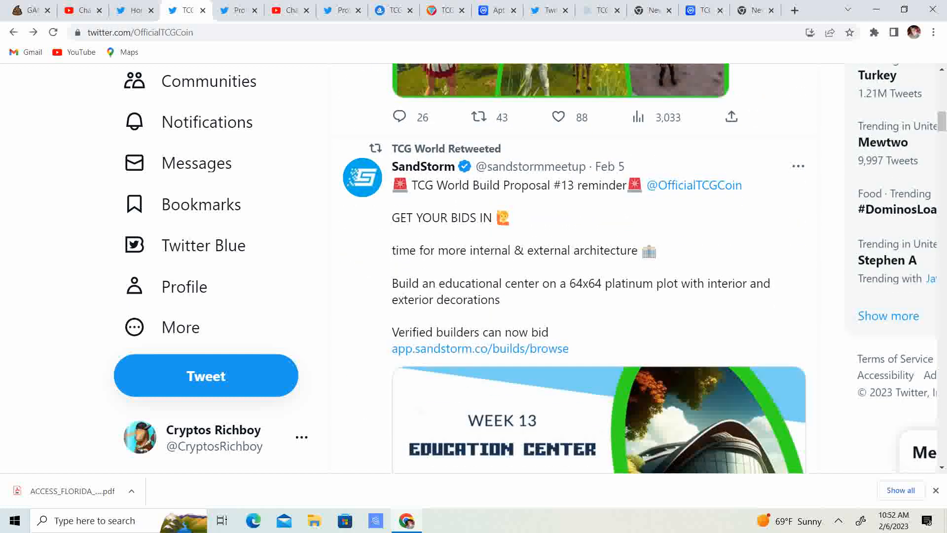
pyautogui.scroll(-3)
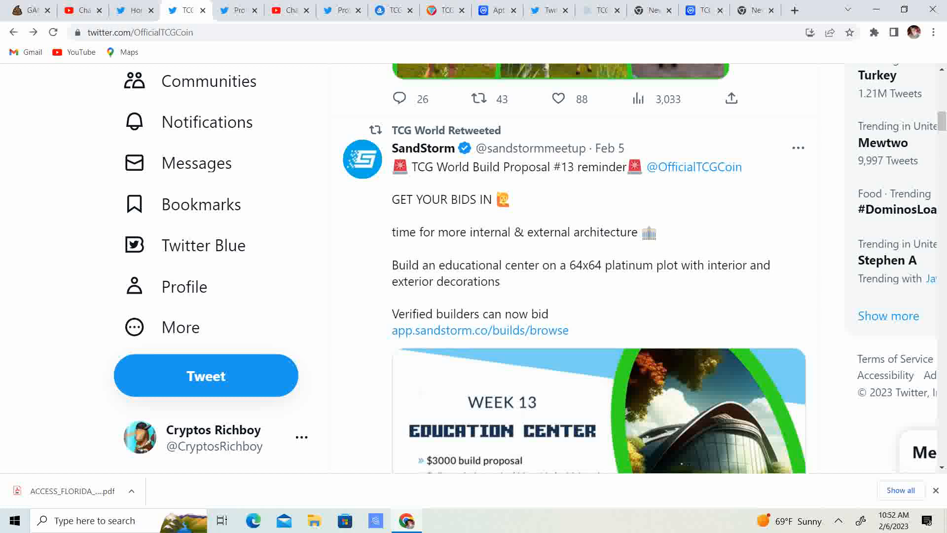
pyautogui.scroll(-3)
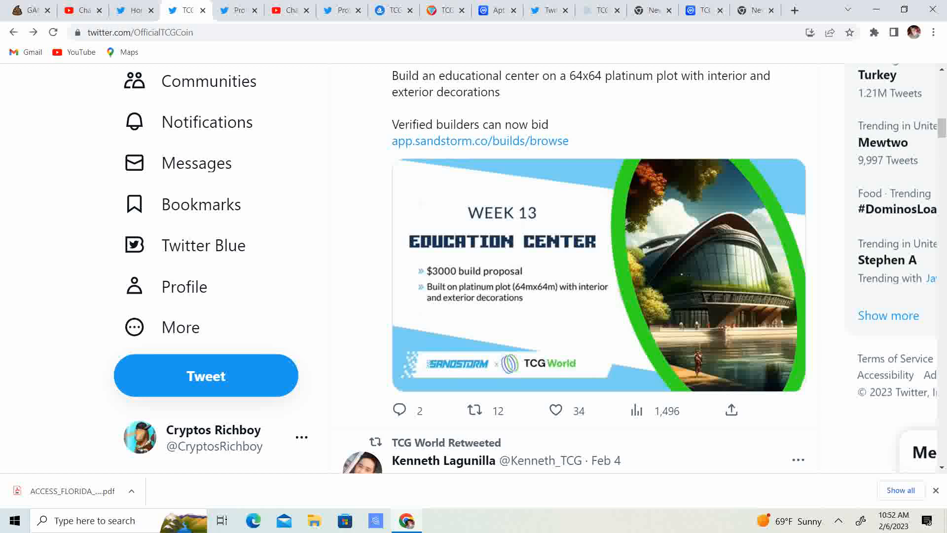
pyautogui.scroll(-3)
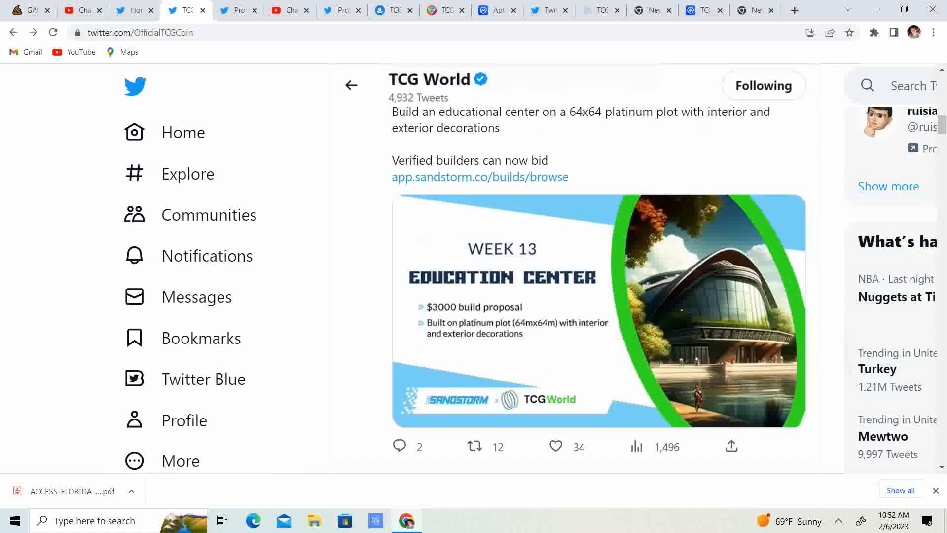
pyautogui.scroll(-3)
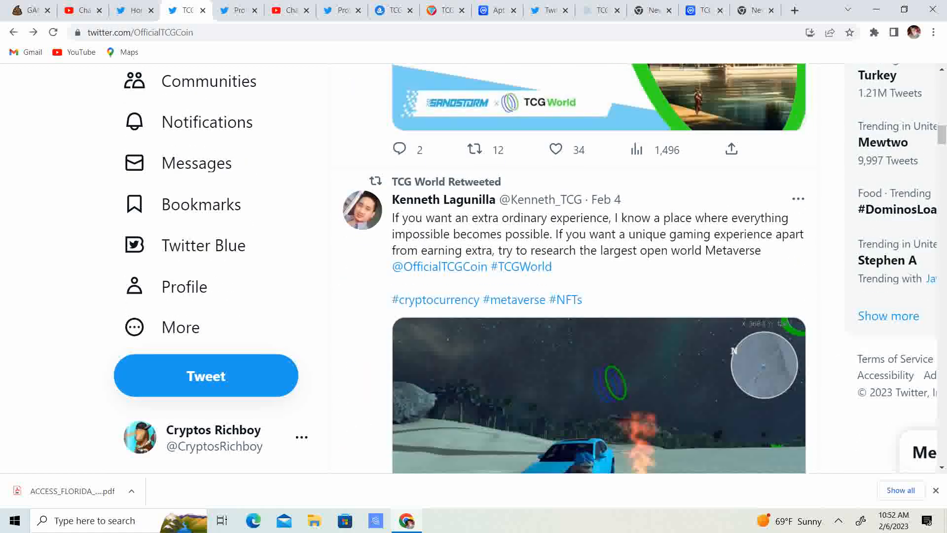
pyautogui.scroll(-3)
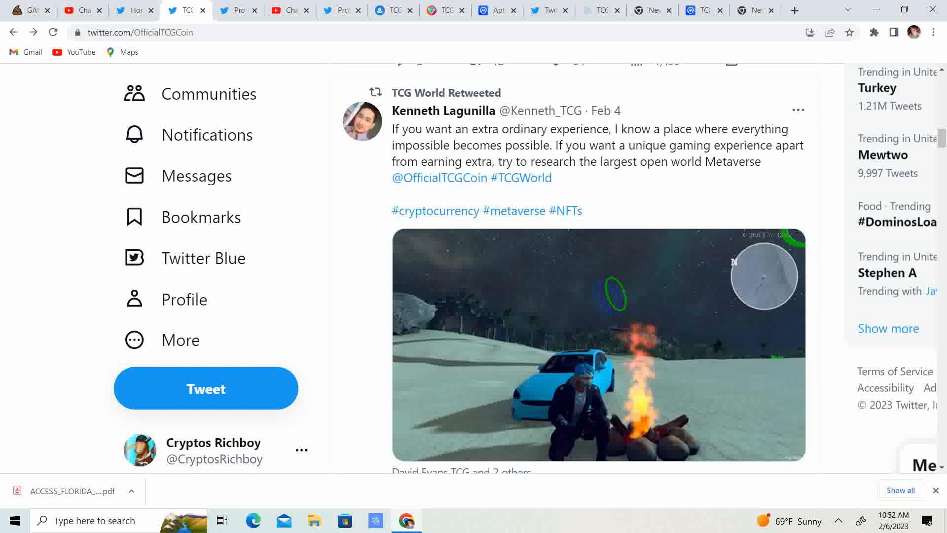
pyautogui.scroll(-3)
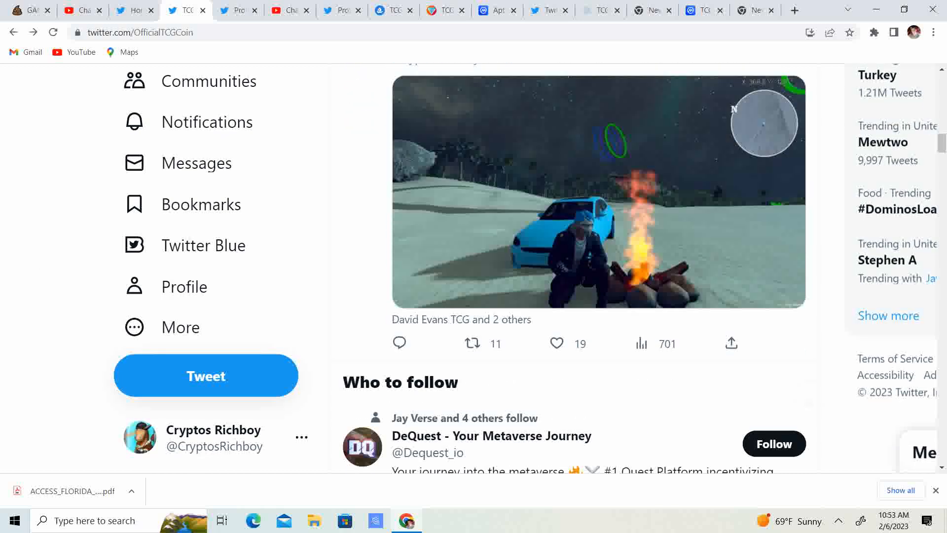
# Like the retweeted snowy campfire gameplay post, then view and close the enlarged sunset cruising photo.
pyautogui.click(556, 343)
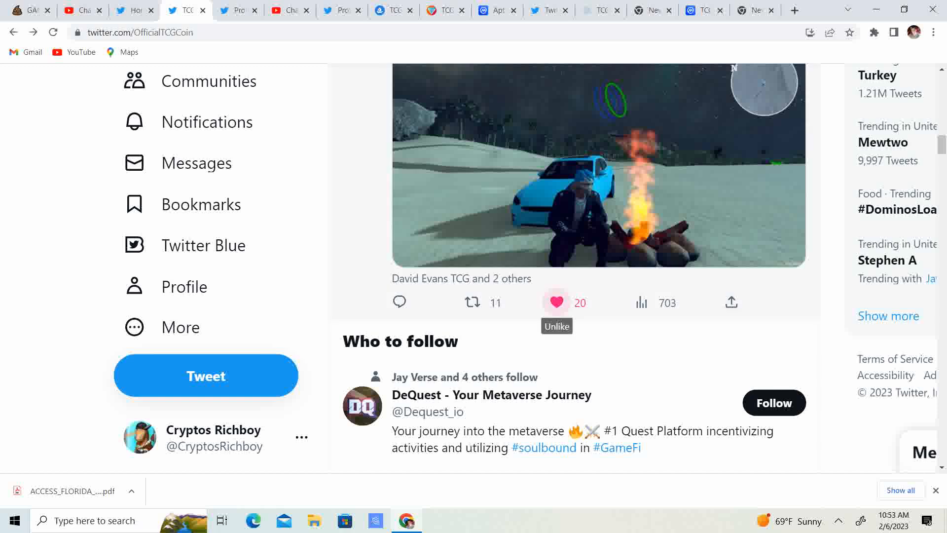
pyautogui.click(472, 302)
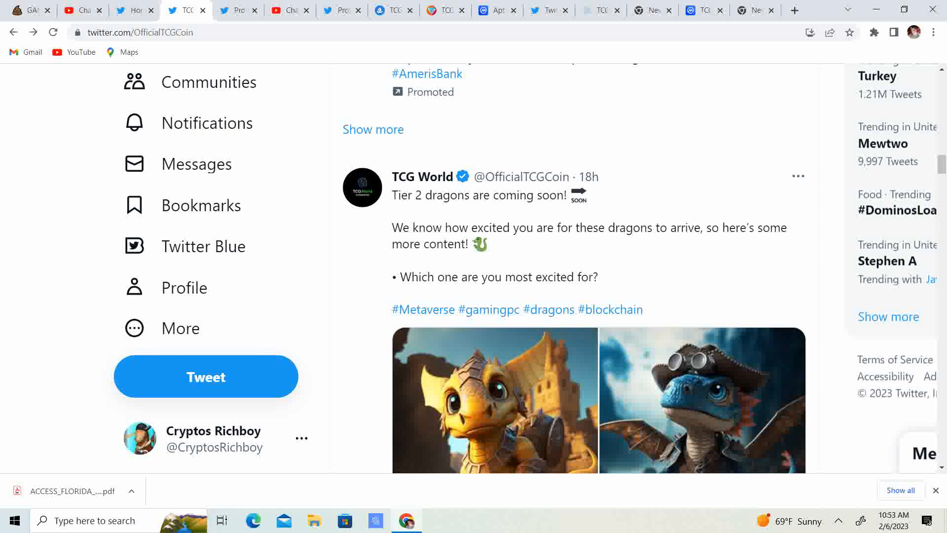
pyautogui.scroll(-3)
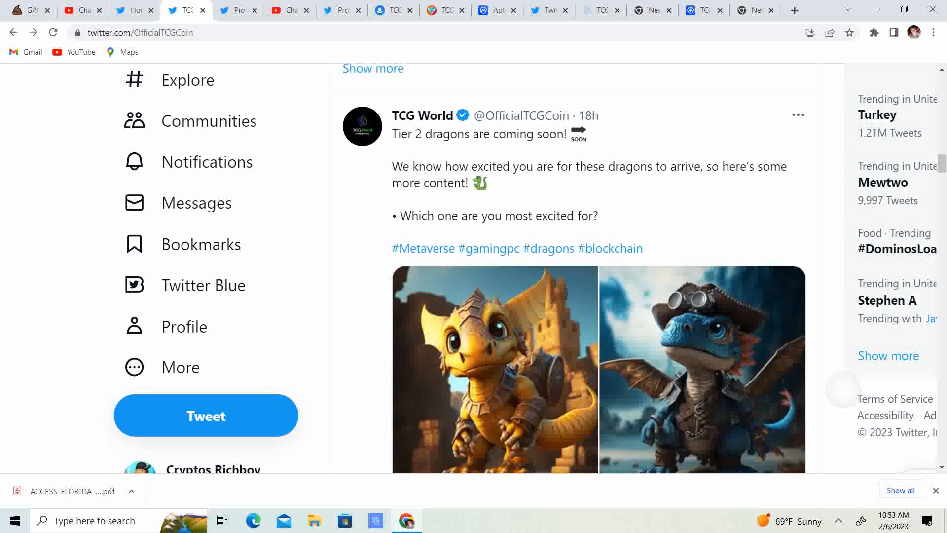
pyautogui.scroll(-3)
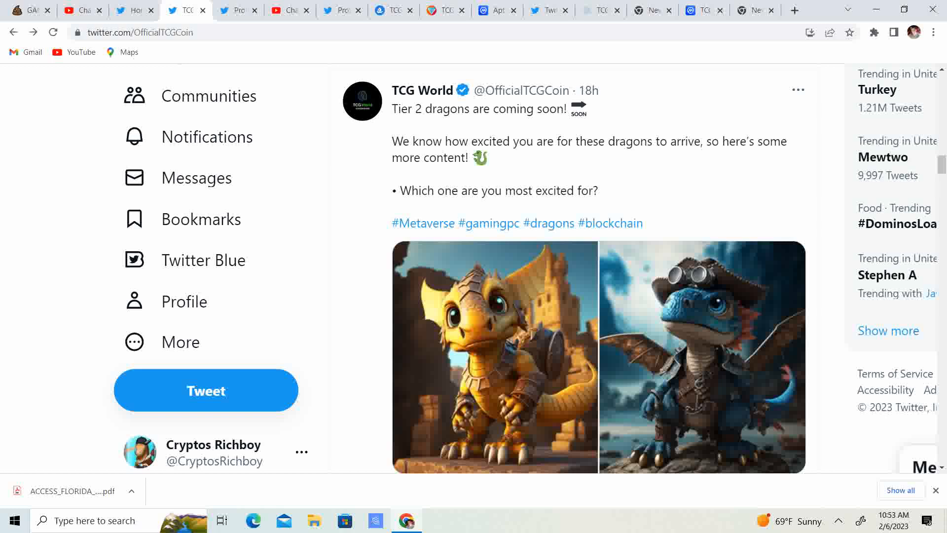
pyautogui.scroll(-3)
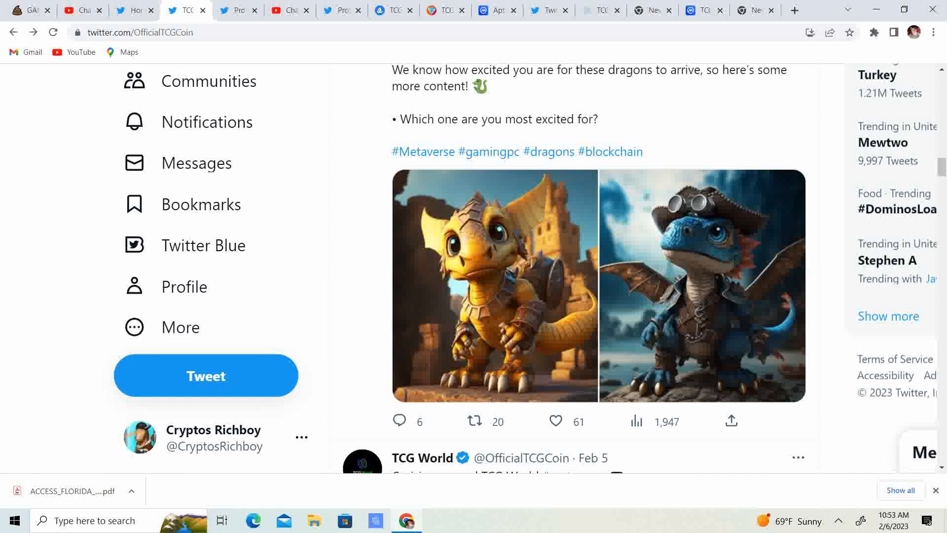
pyautogui.scroll(-3)
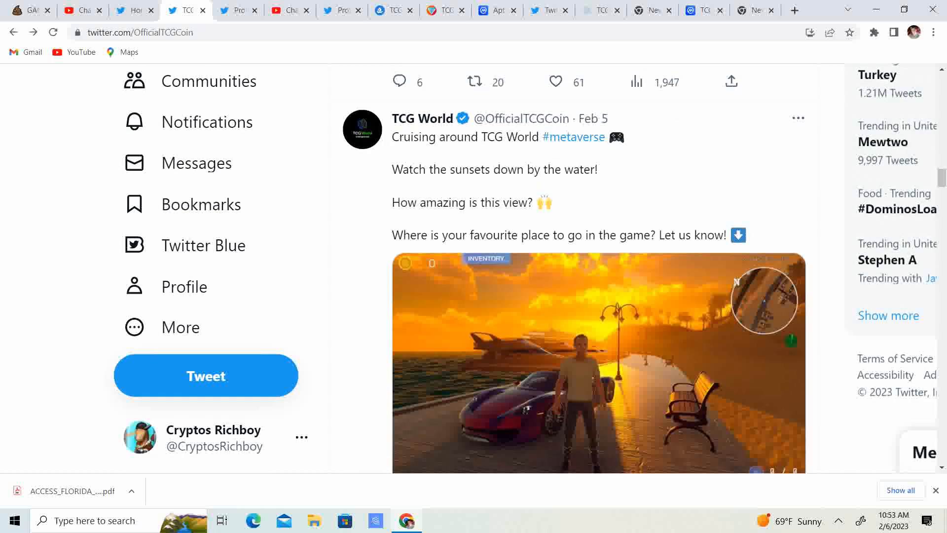
pyautogui.scroll(-3)
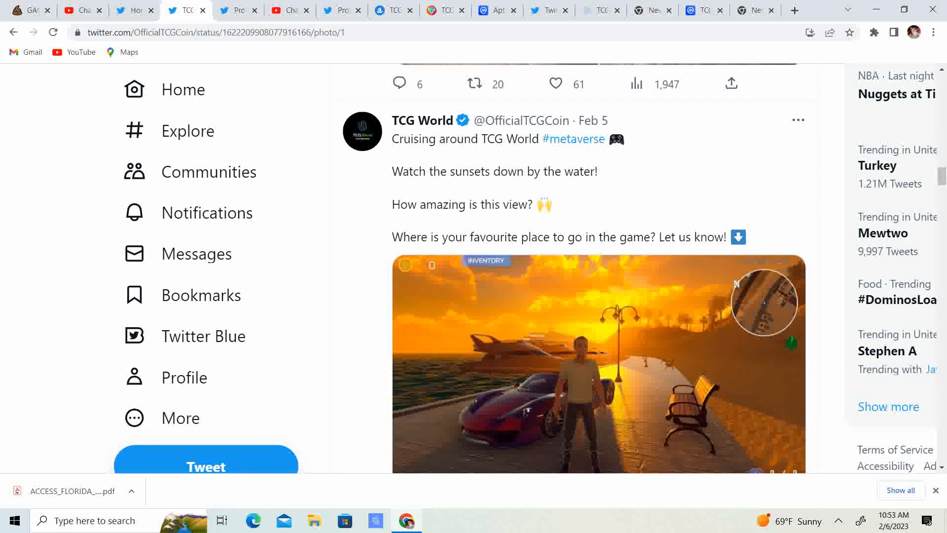
pyautogui.click(598, 362)
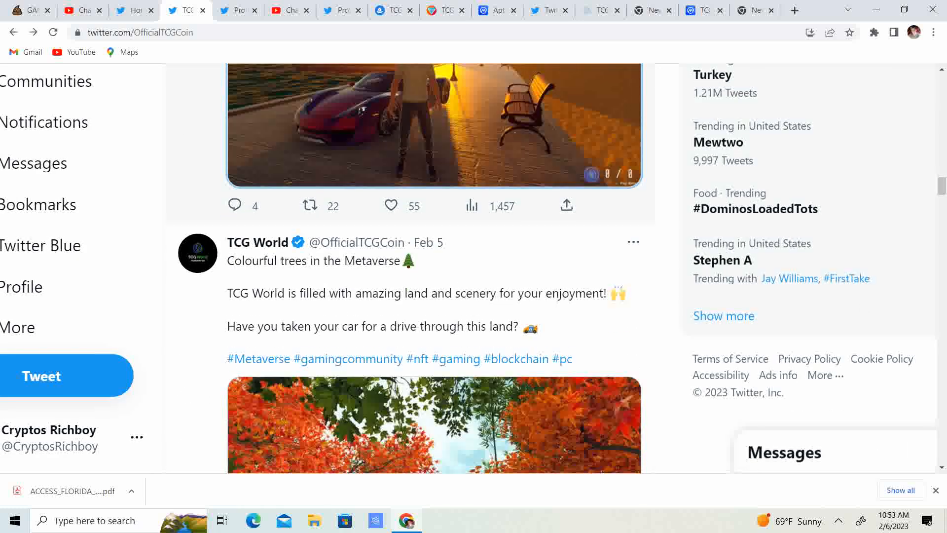
pyautogui.scroll(-3)
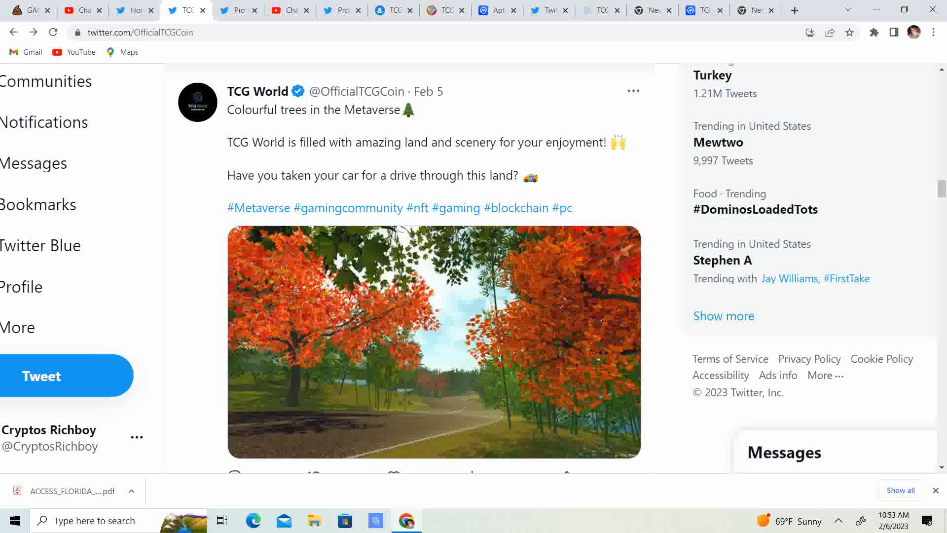
pyautogui.scroll(-3)
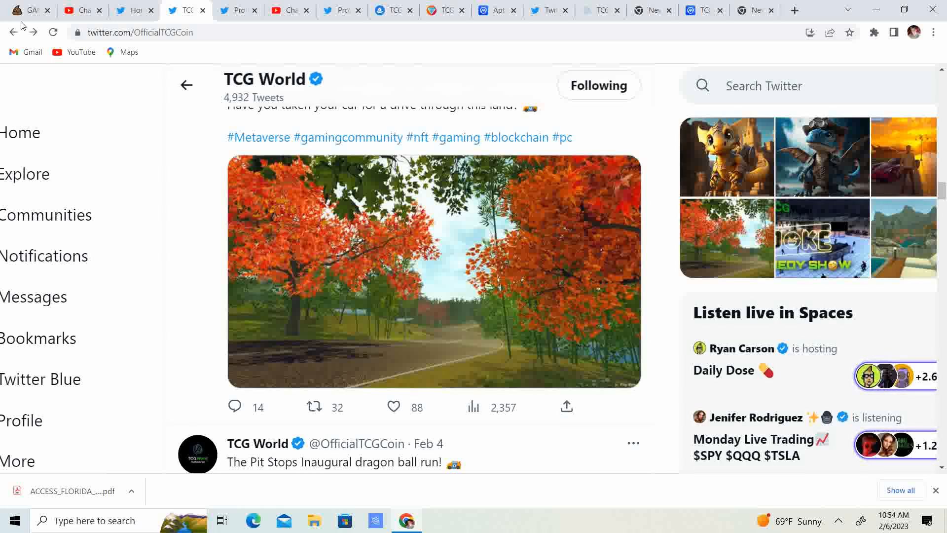
pyautogui.scroll(-3)
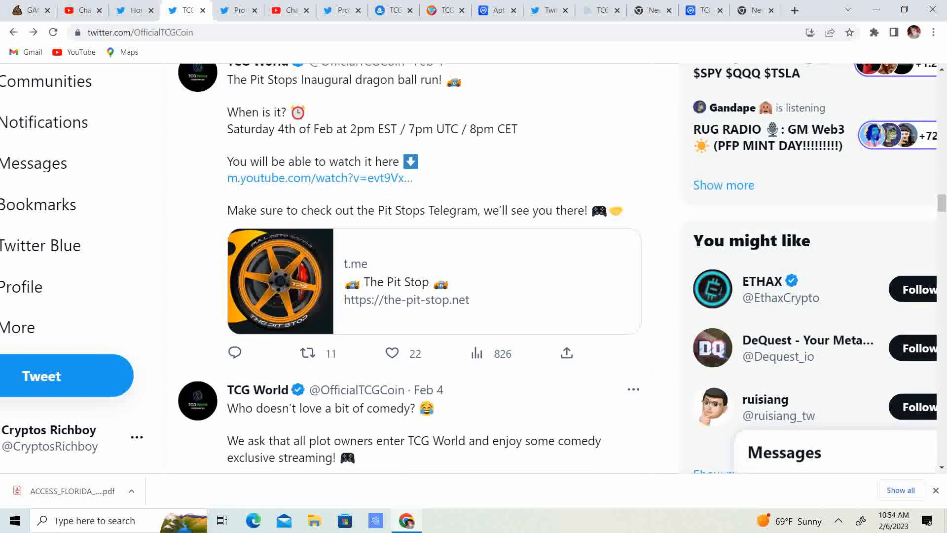
pyautogui.scroll(-3)
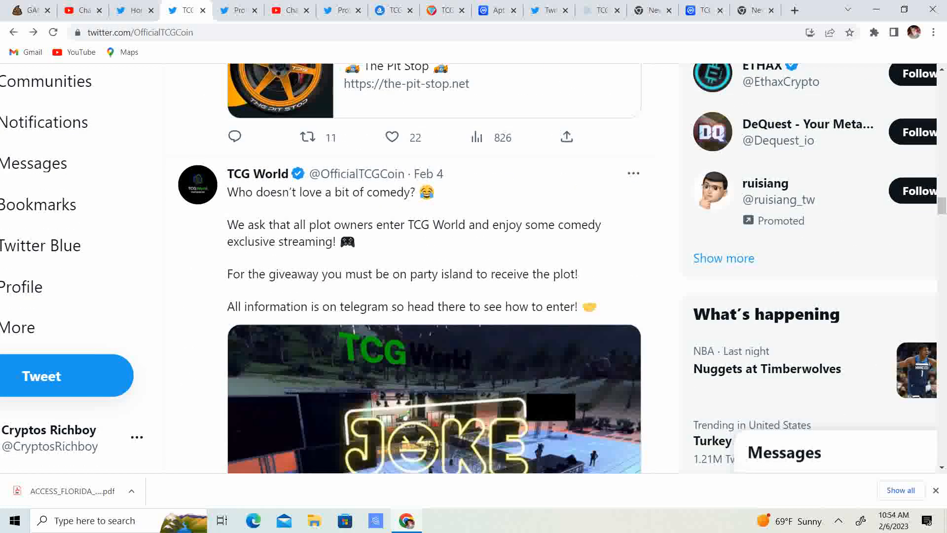
pyautogui.scroll(-3)
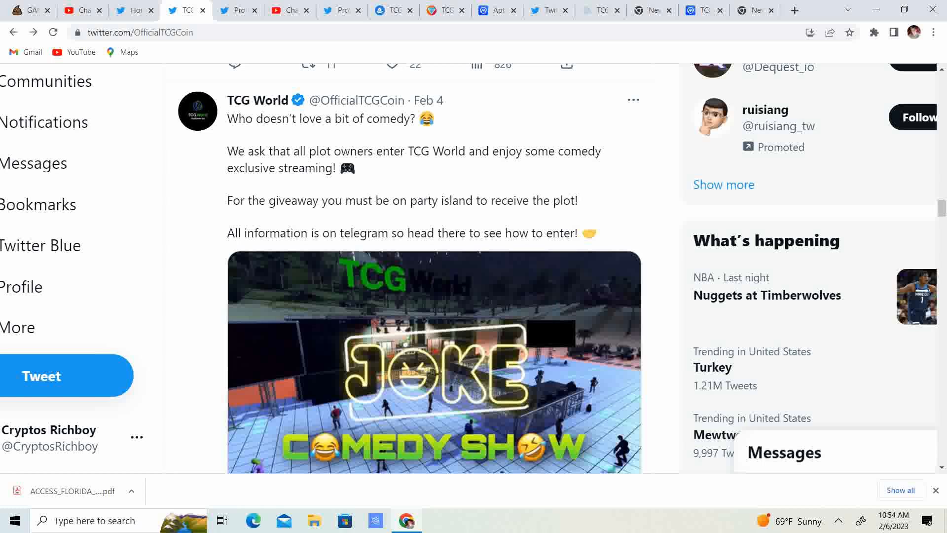
pyautogui.scroll(-3)
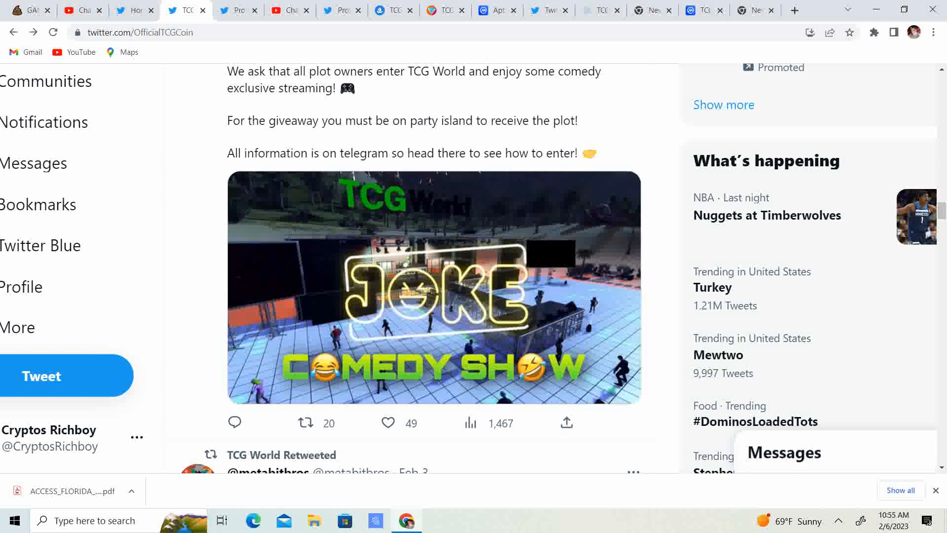
pyautogui.scroll(-3)
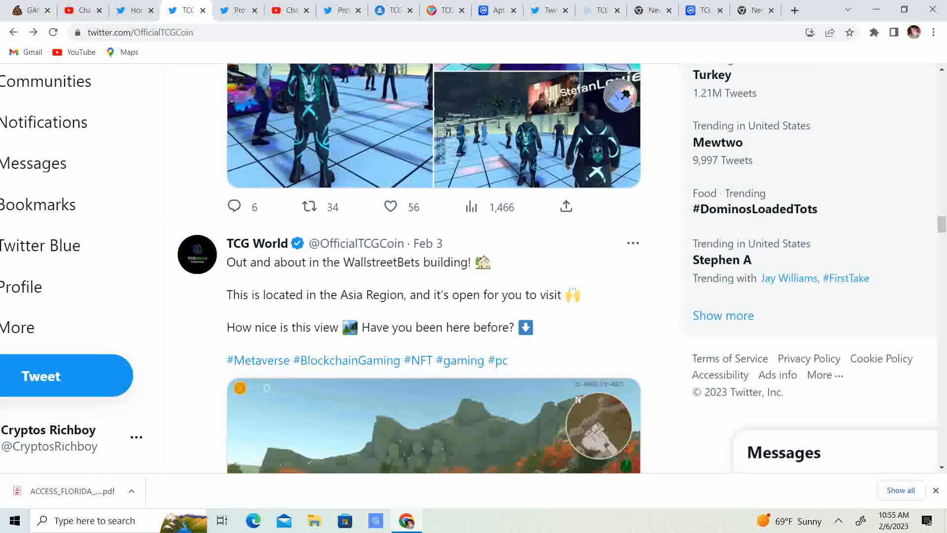
pyautogui.scroll(-3)
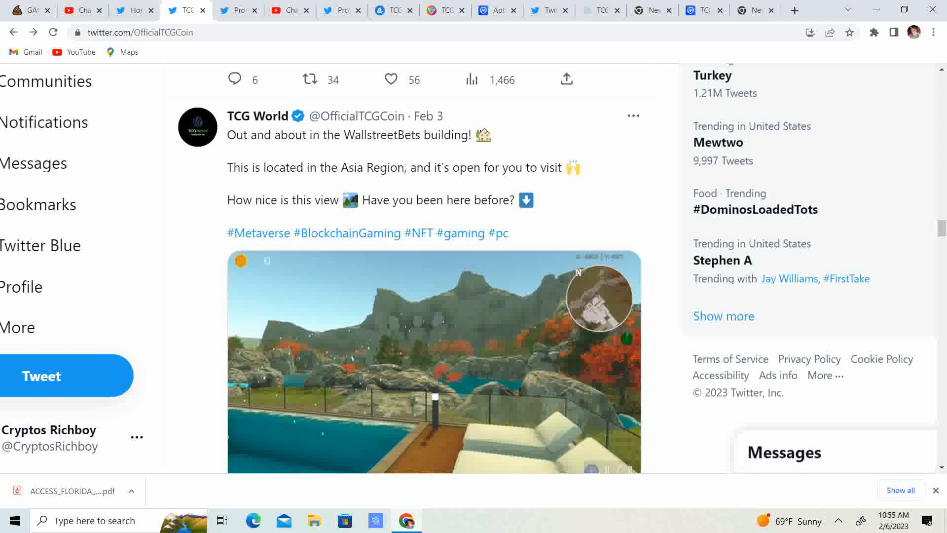
pyautogui.scroll(-3)
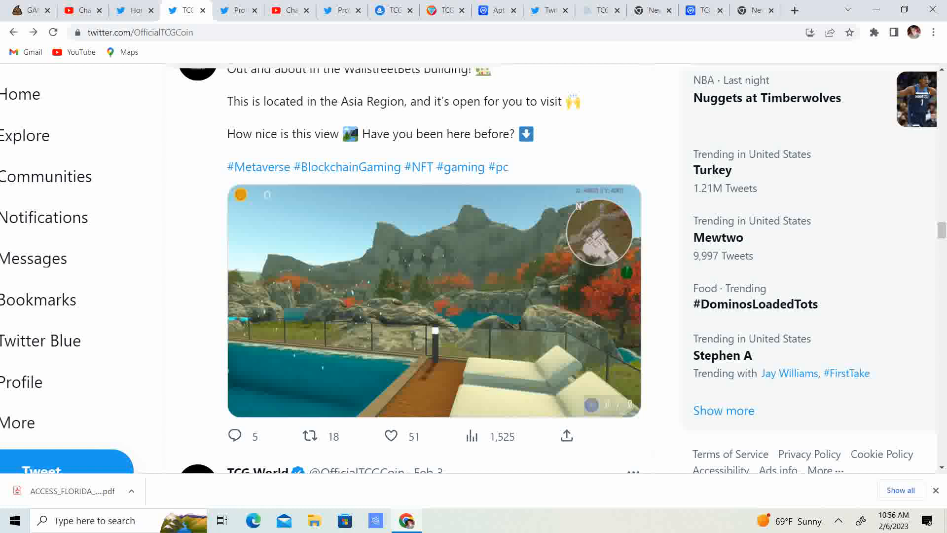
pyautogui.scroll(-3)
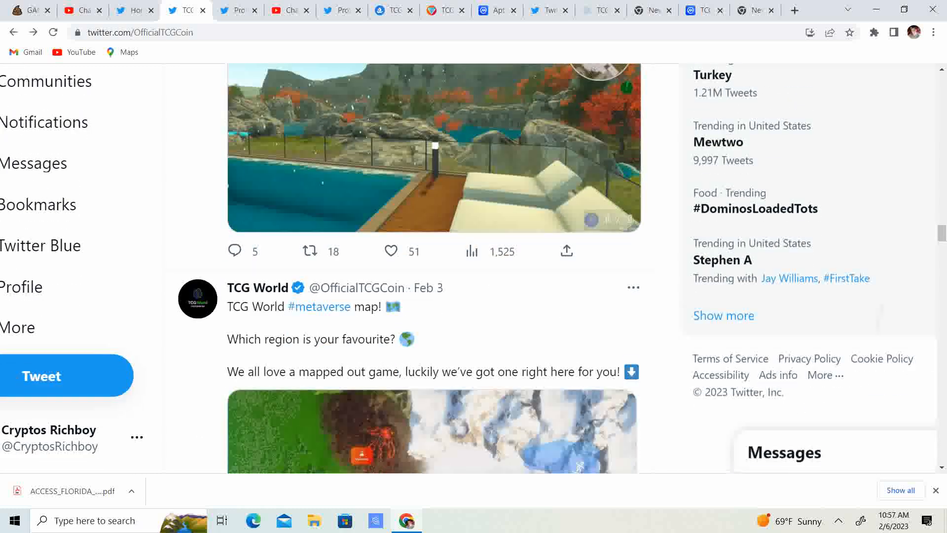
pyautogui.scroll(-3)
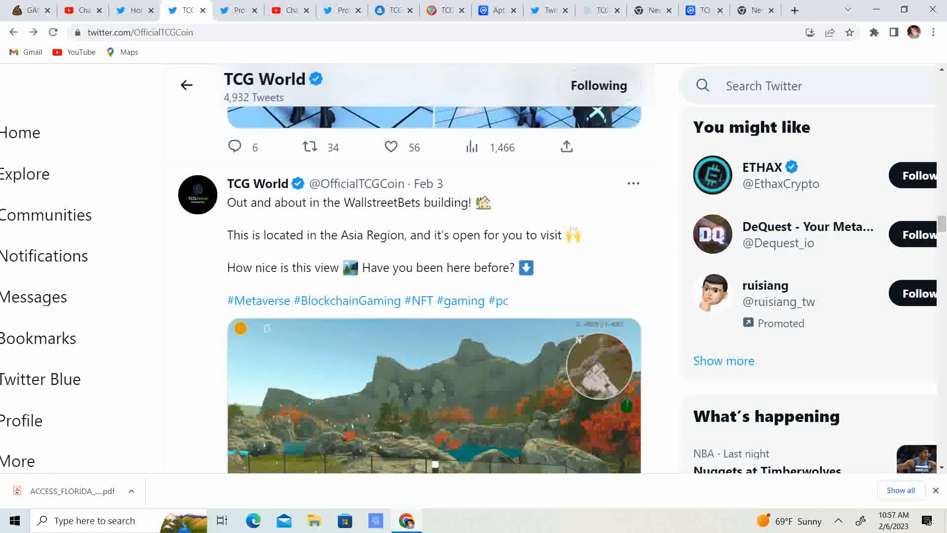
pyautogui.scroll(-3)
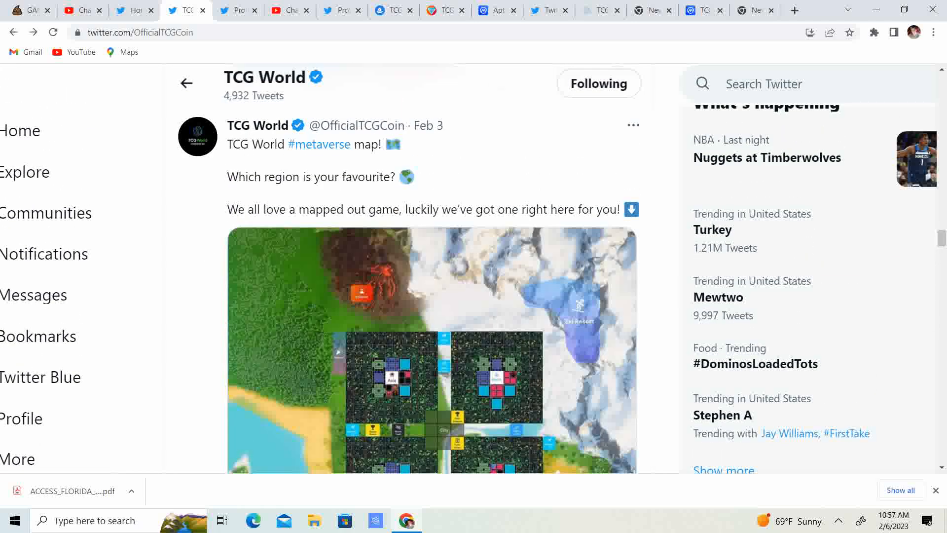
pyautogui.scroll(-3)
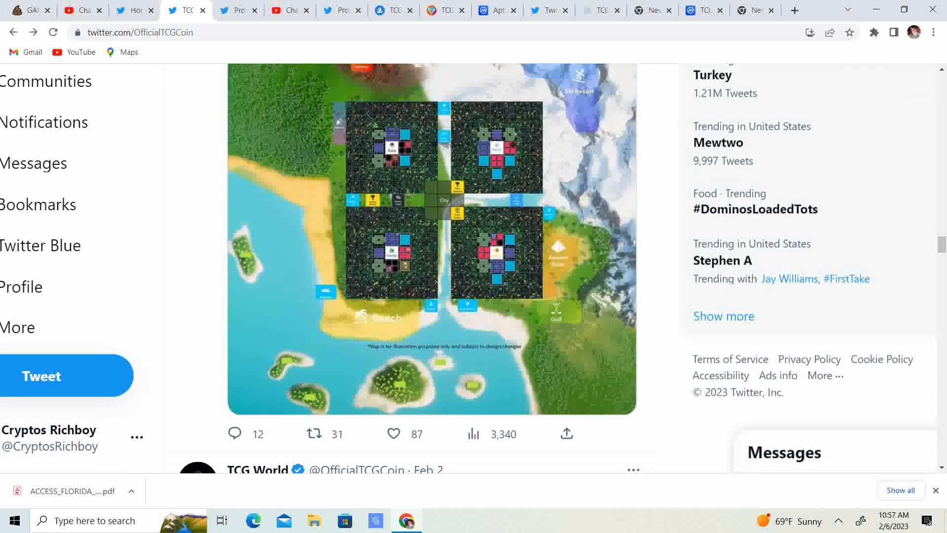
pyautogui.scroll(-3)
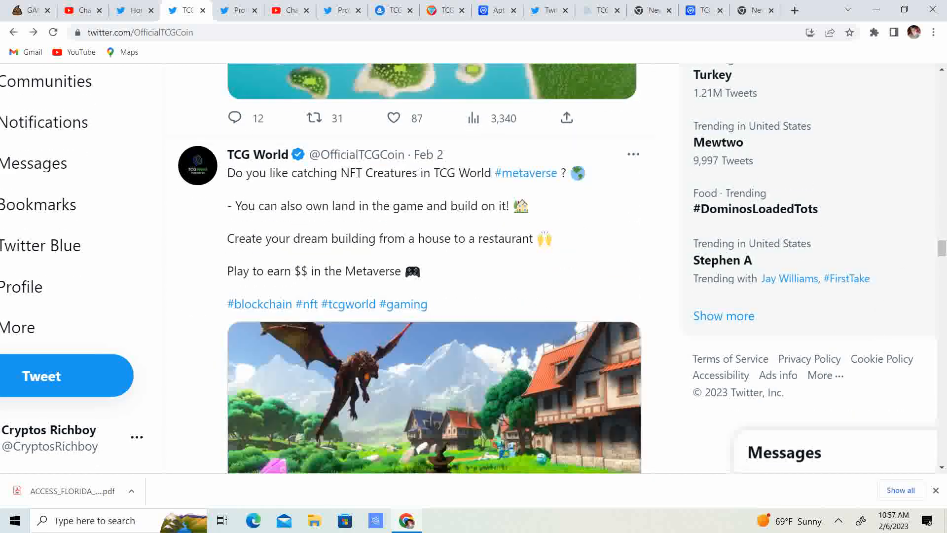
pyautogui.scroll(-3)
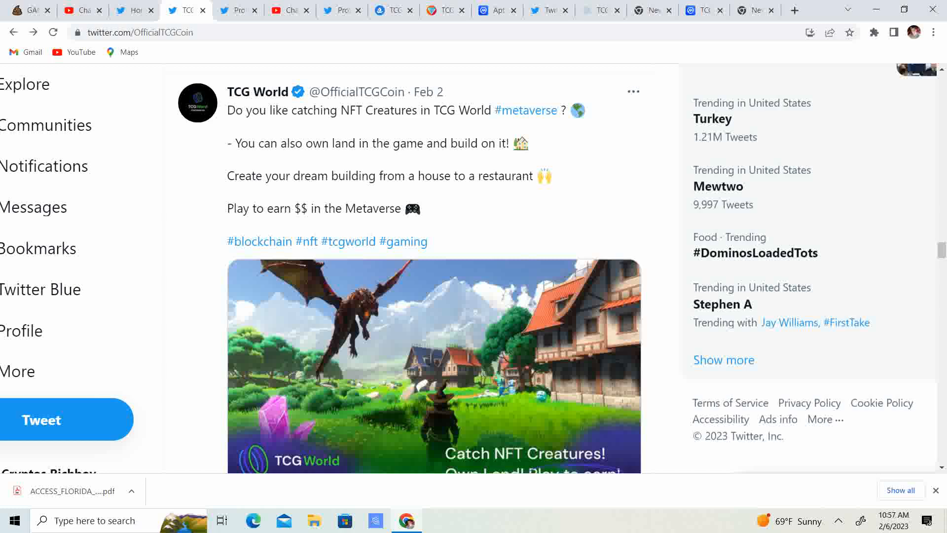
pyautogui.scroll(-3)
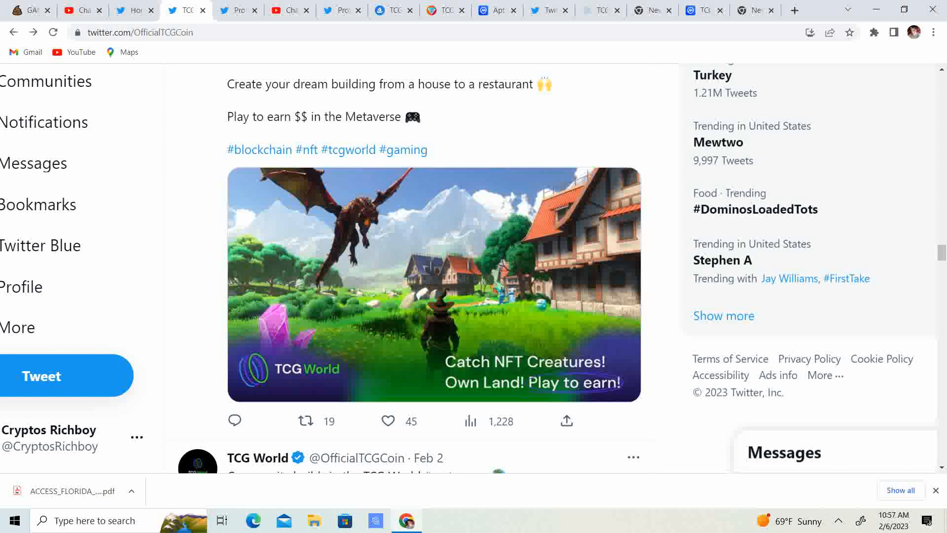
pyautogui.scroll(-3)
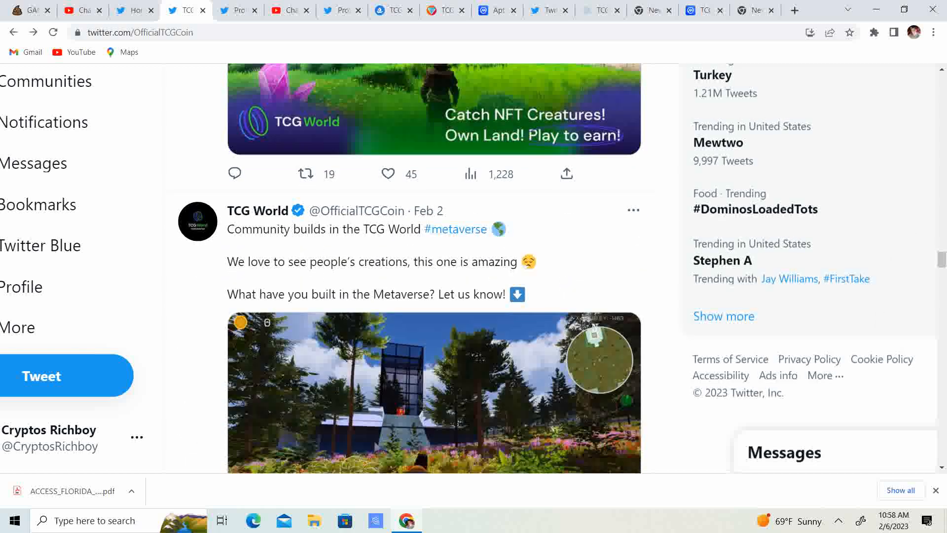
pyautogui.scroll(-3)
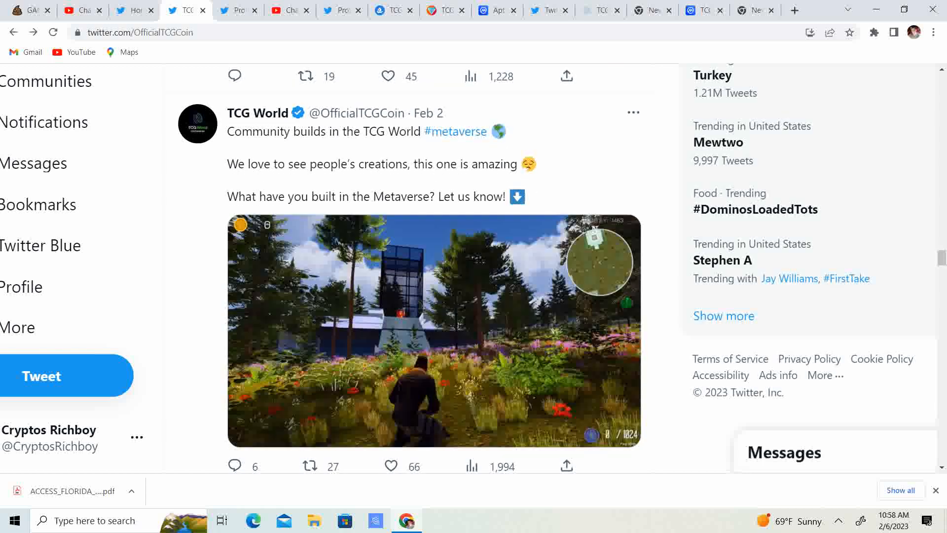
pyautogui.scroll(-3)
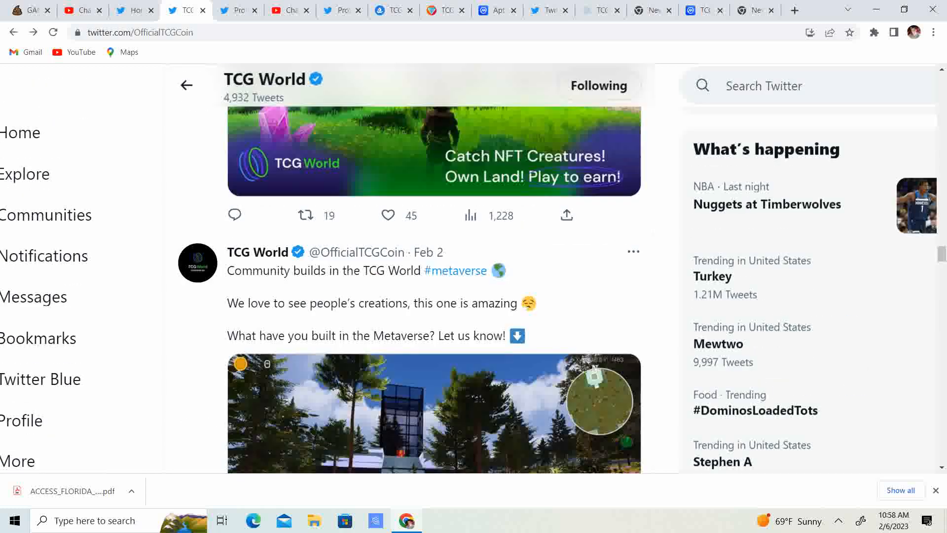
pyautogui.scroll(-3)
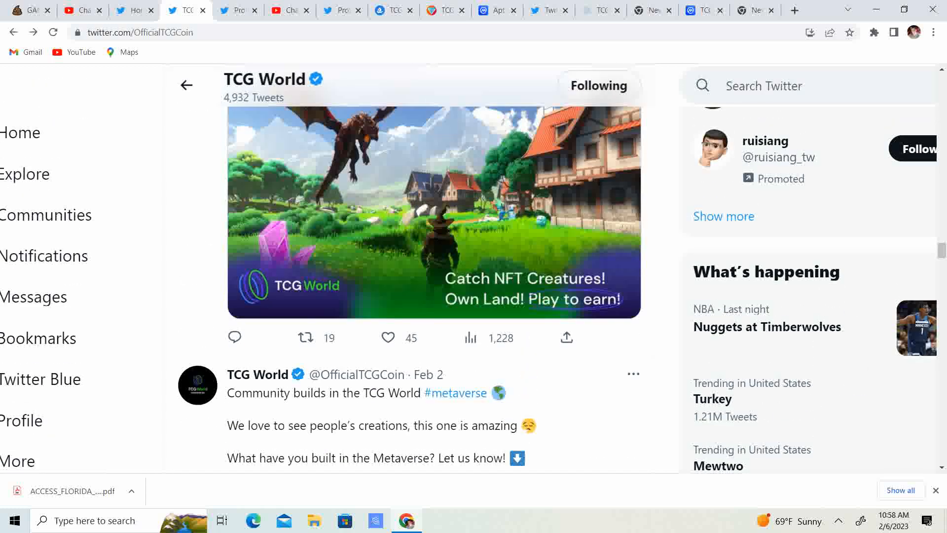
# On tcg.world, look over the Bellere Mystery Box offer, then go to Finance > Staking.
pyautogui.click(594, 10)
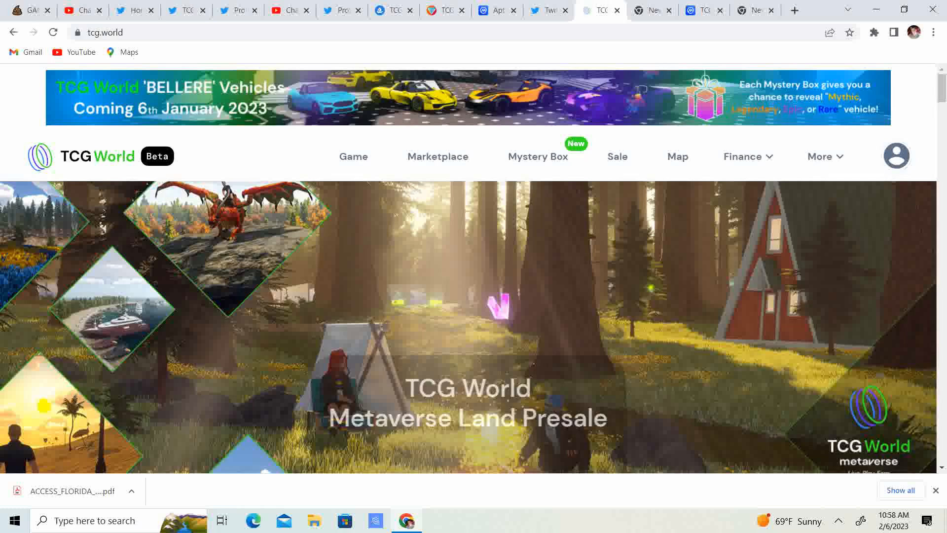
pyautogui.click(537, 156)
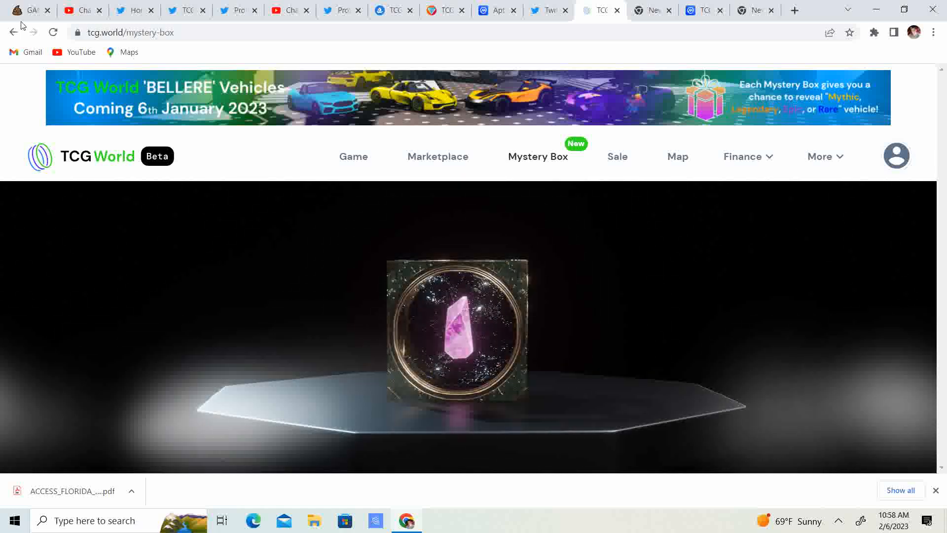
pyautogui.scroll(-3)
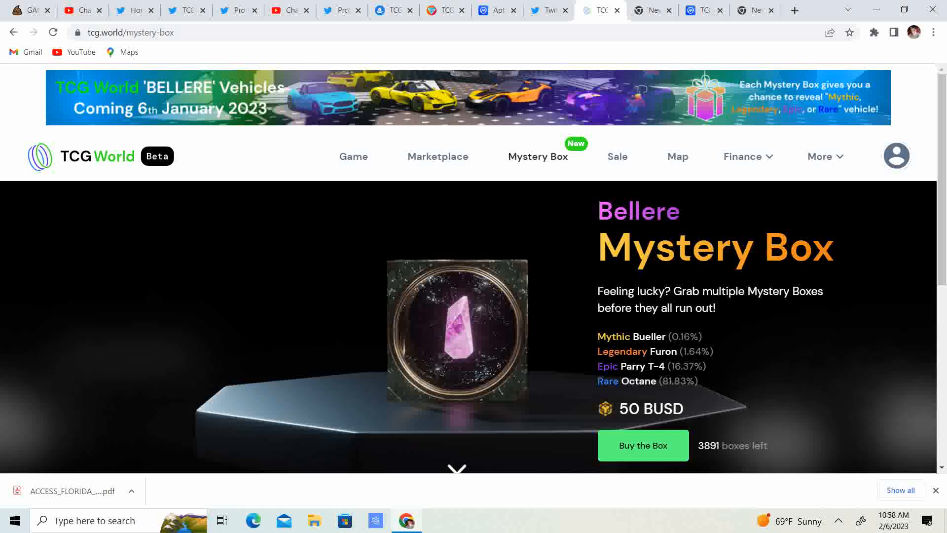
pyautogui.click(744, 157)
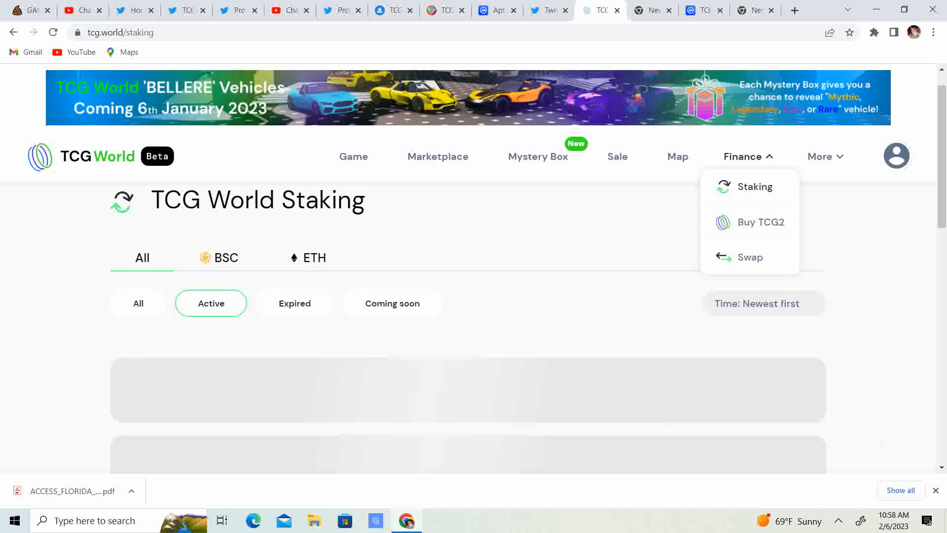
# Look through the TCG Coin 2.0 staking pool list, then go to the Map page.
pyautogui.scroll(-3)
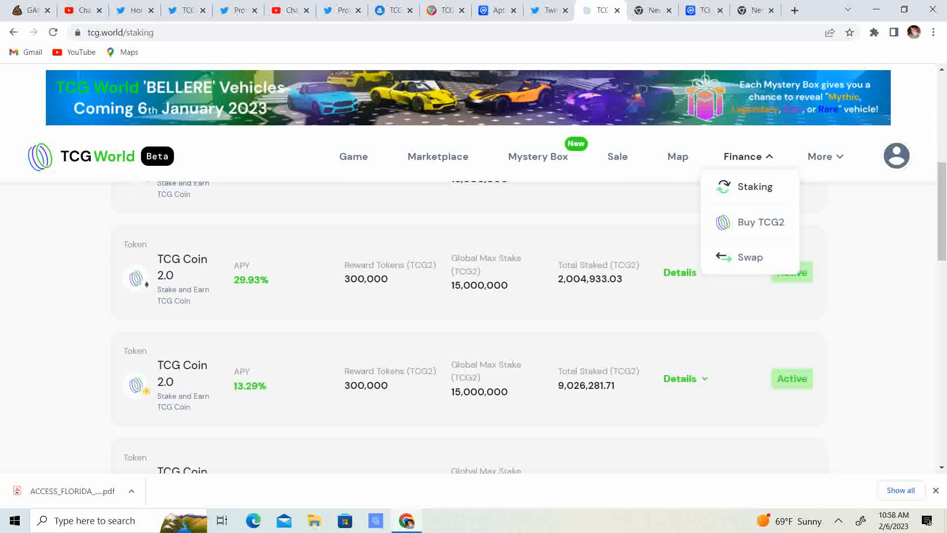
pyautogui.scroll(-3)
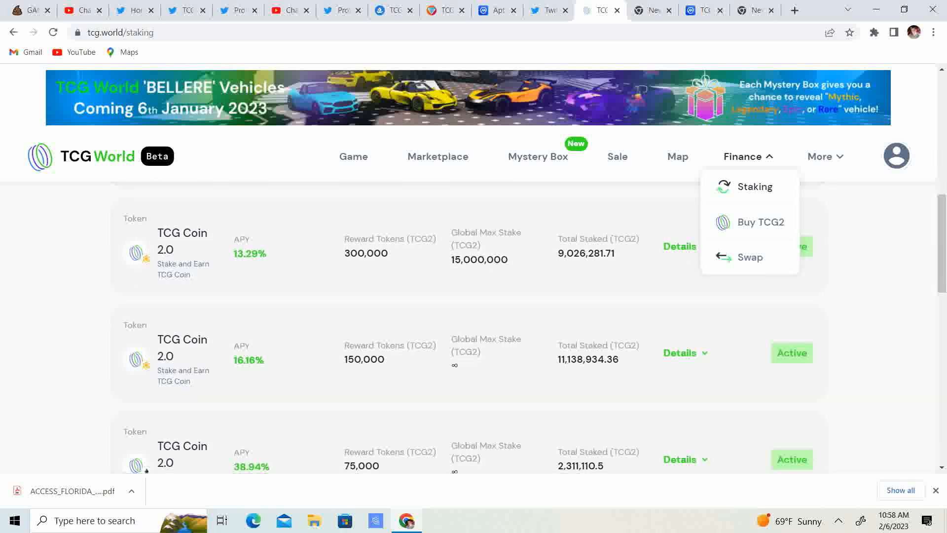
pyautogui.scroll(-3)
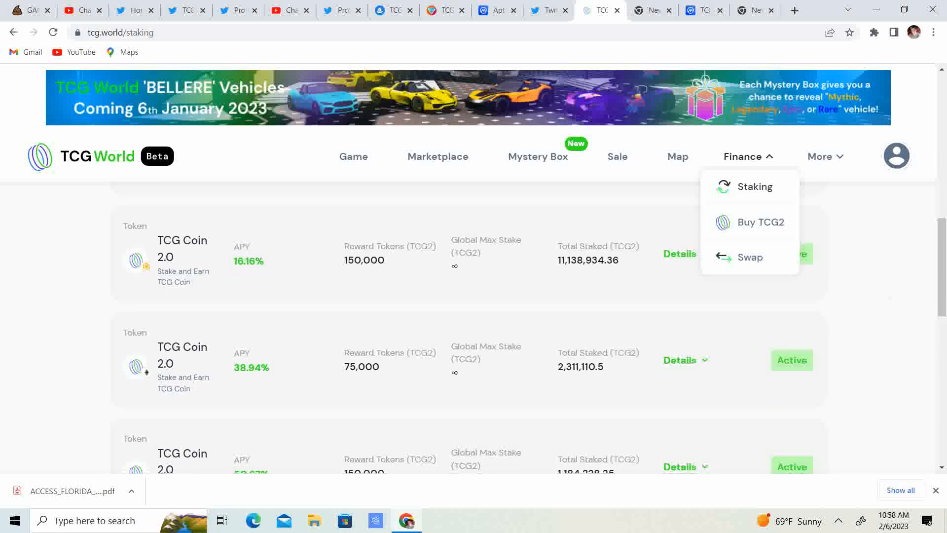
pyautogui.scroll(-3)
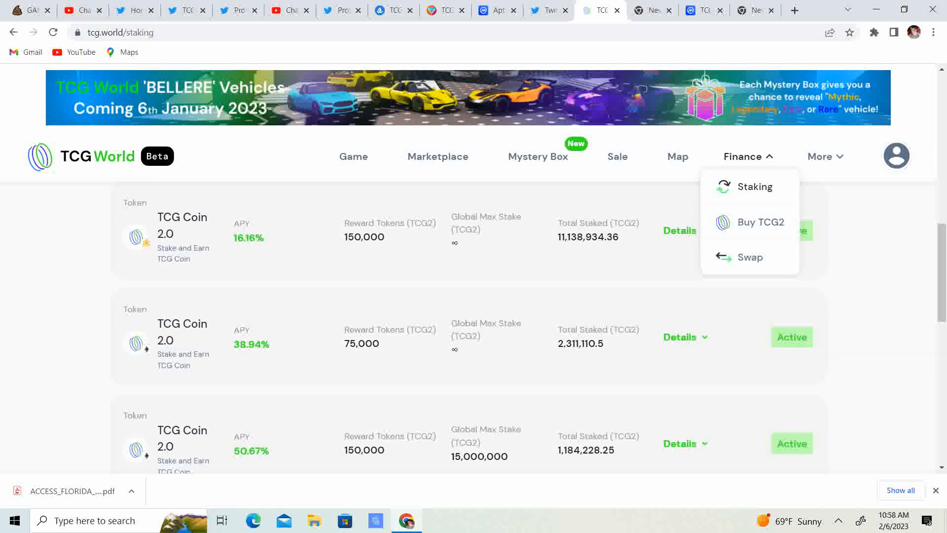
pyautogui.scroll(-3)
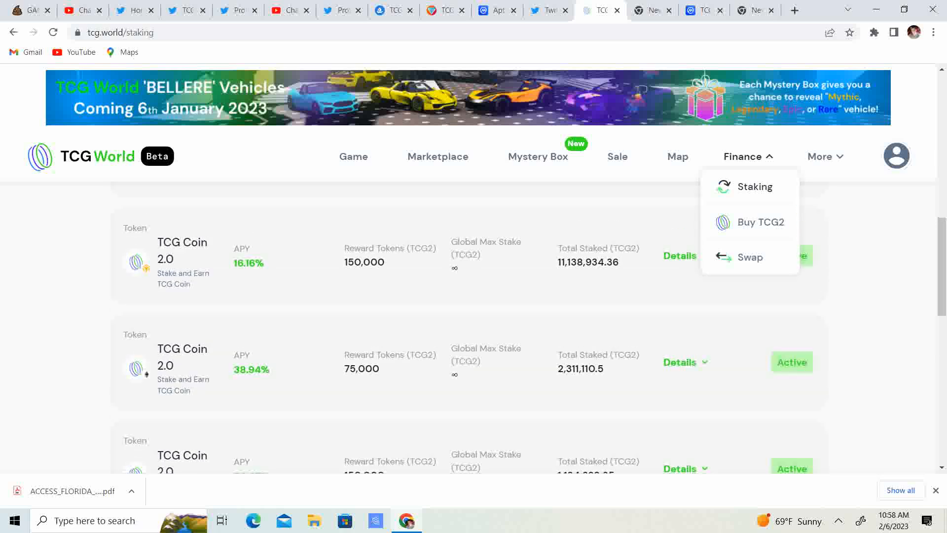
pyautogui.scroll(-3)
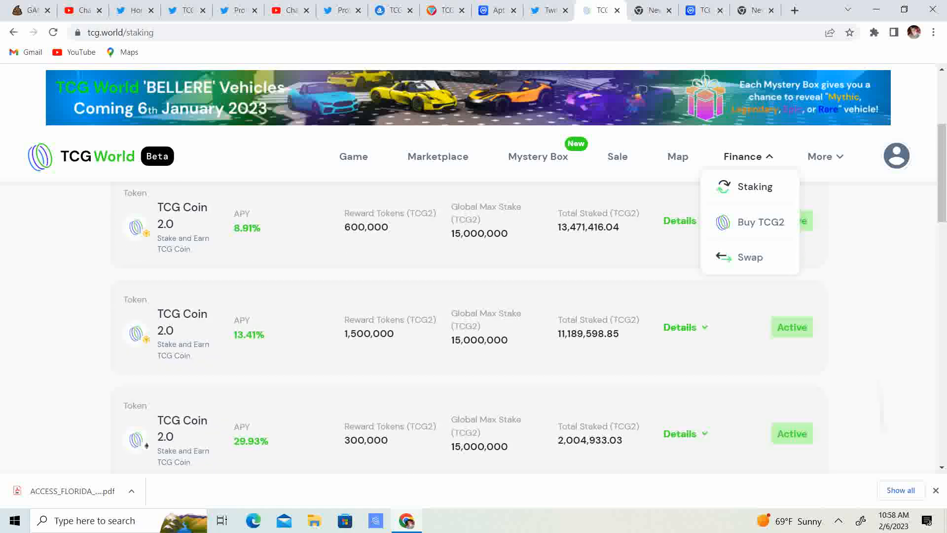
pyautogui.scroll(-3)
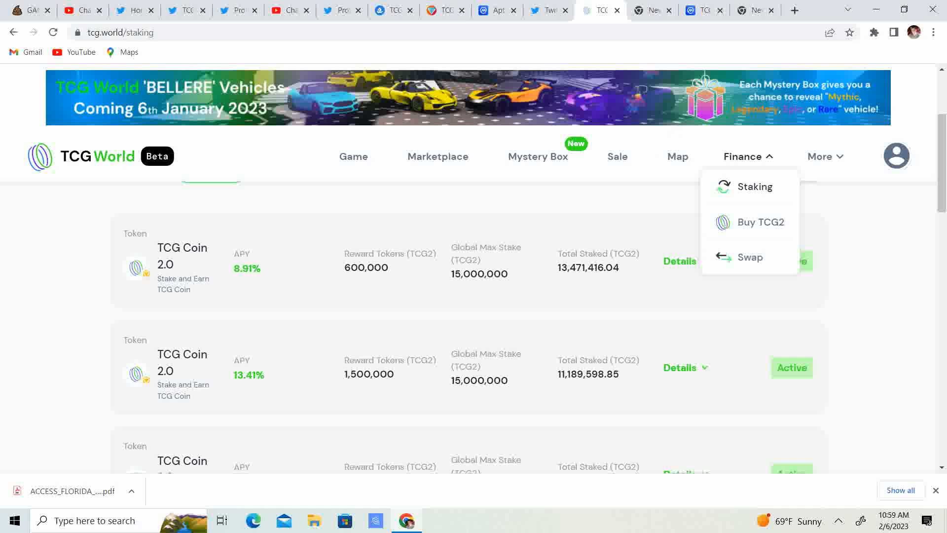
pyautogui.click(676, 156)
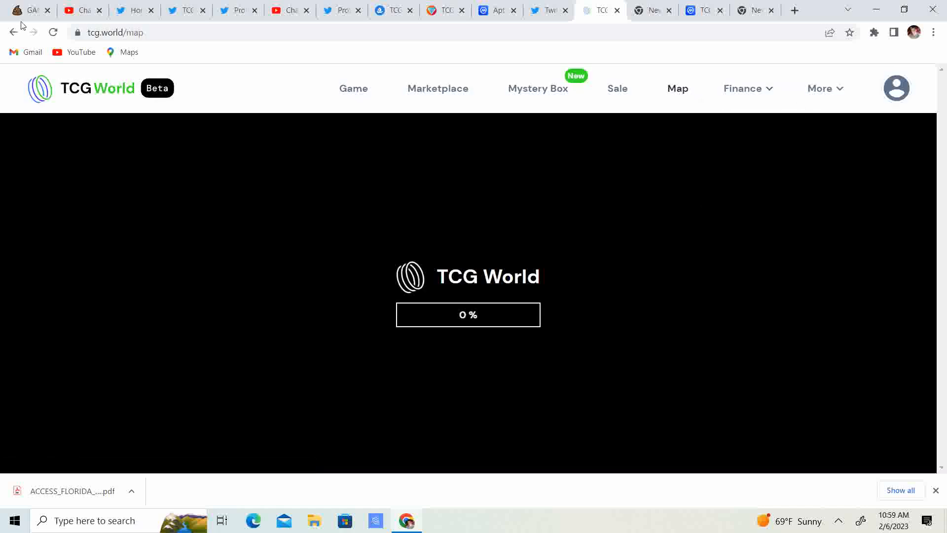